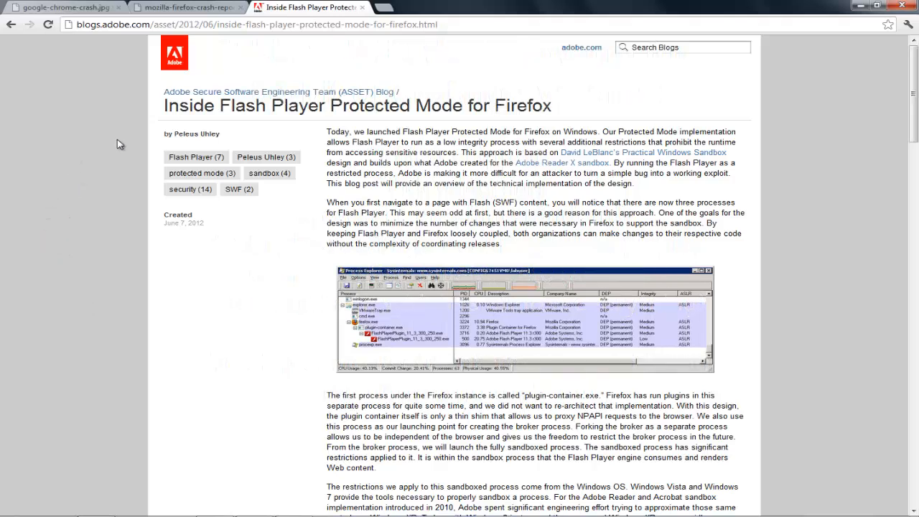
Step: Flip between the Chrome crash and Firefox crash reporter tabs, ending on the Chrome crash screenshot
click(64, 8)
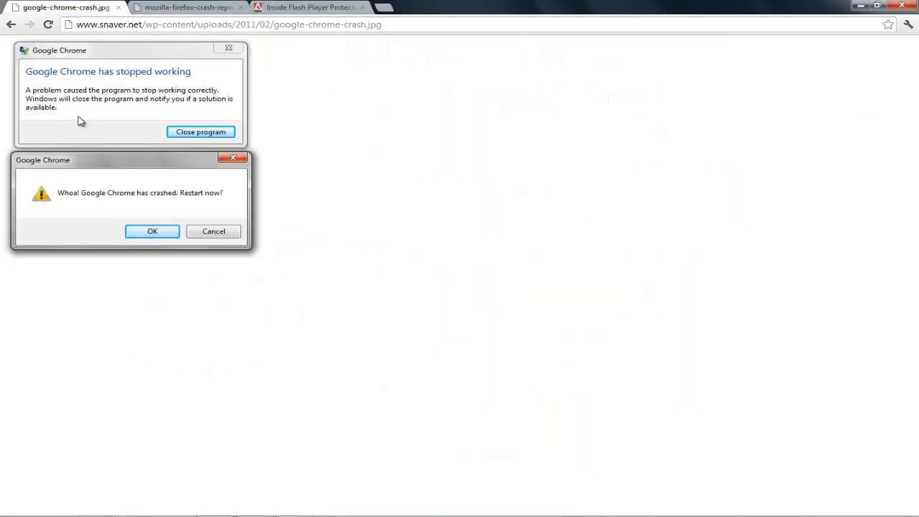
click(187, 7)
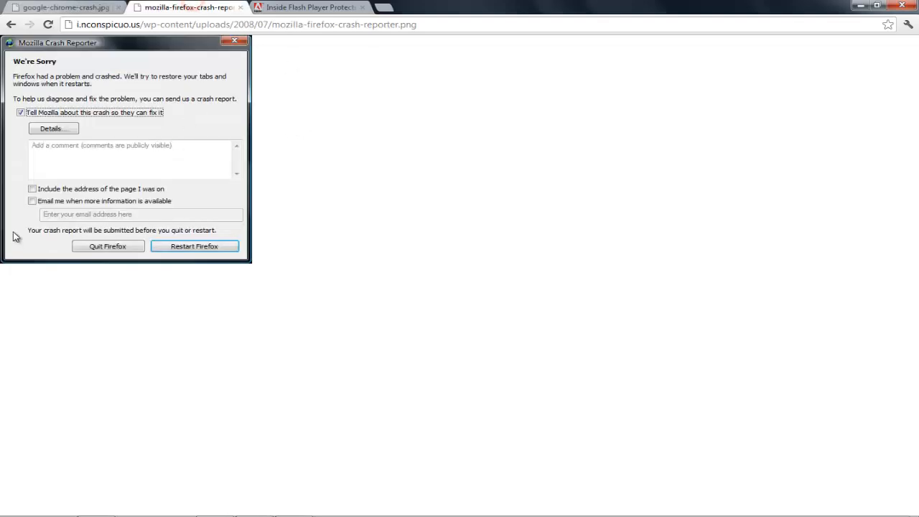
mouse_move(695, 167)
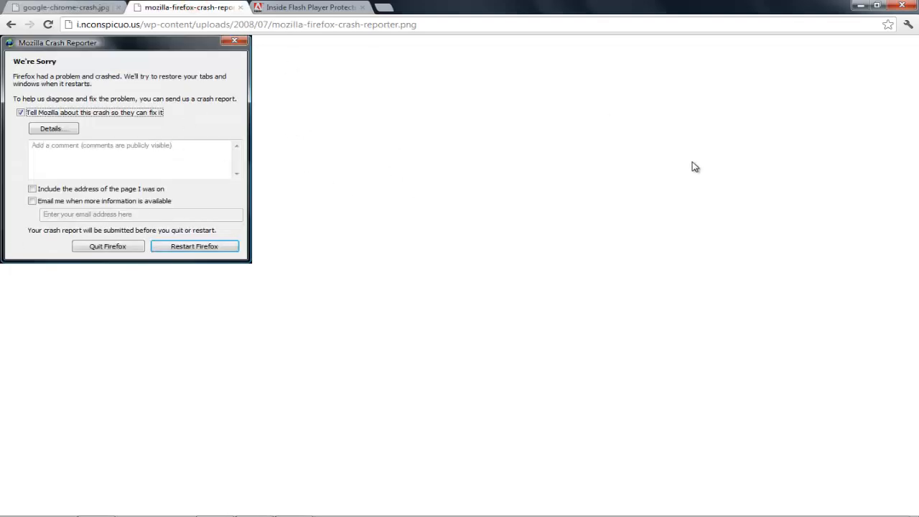
mouse_move(535, 223)
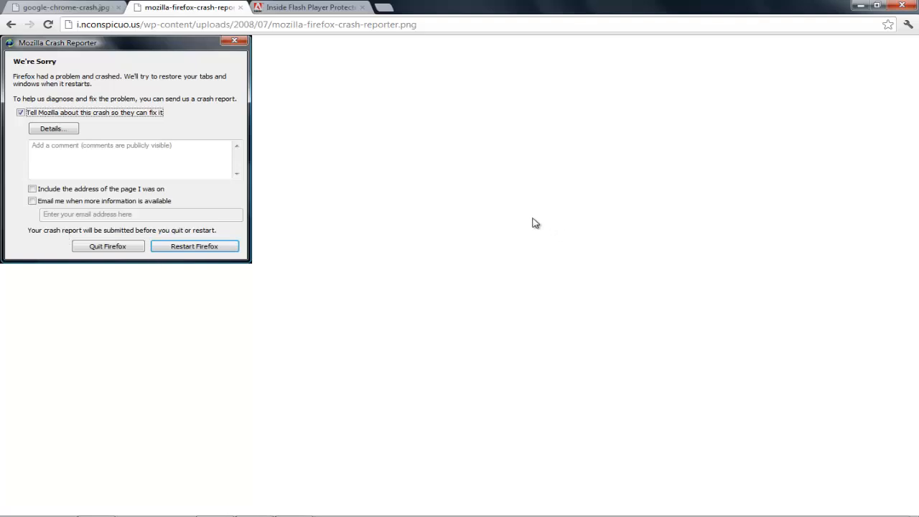
click(64, 7)
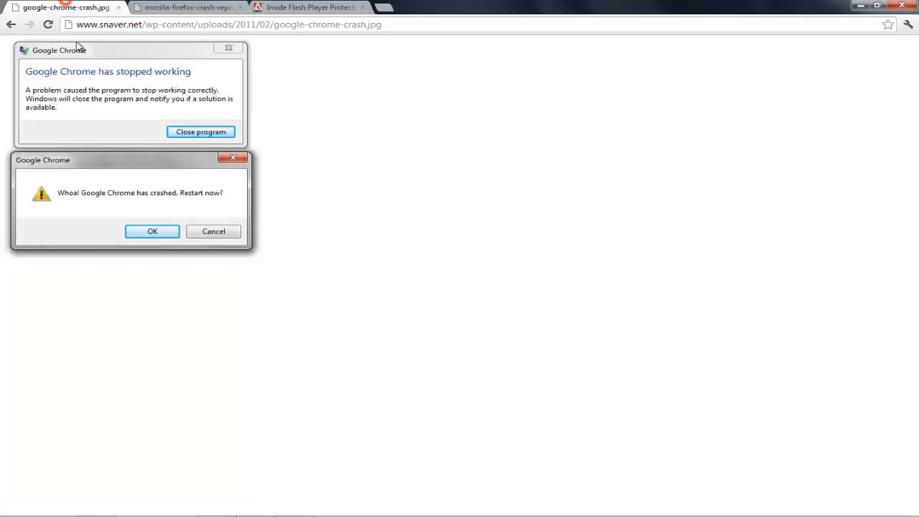
mouse_move(551, 213)
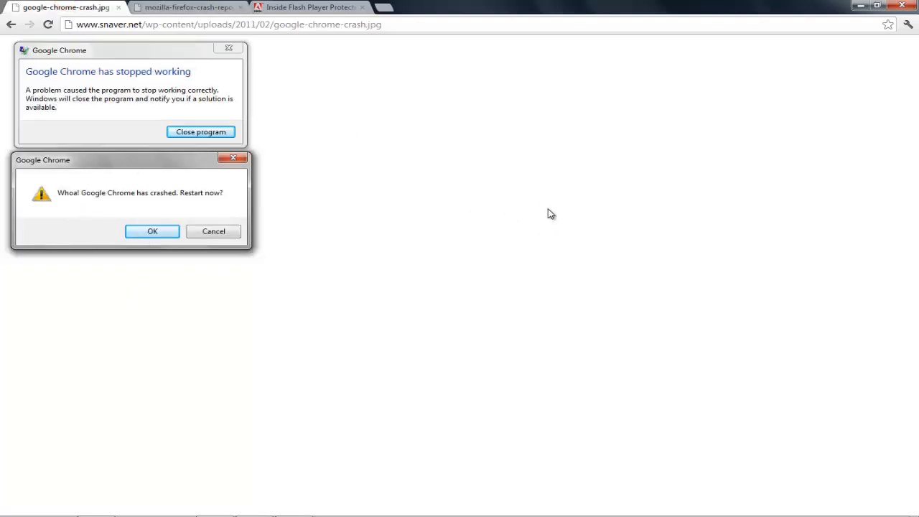
mouse_move(280, 127)
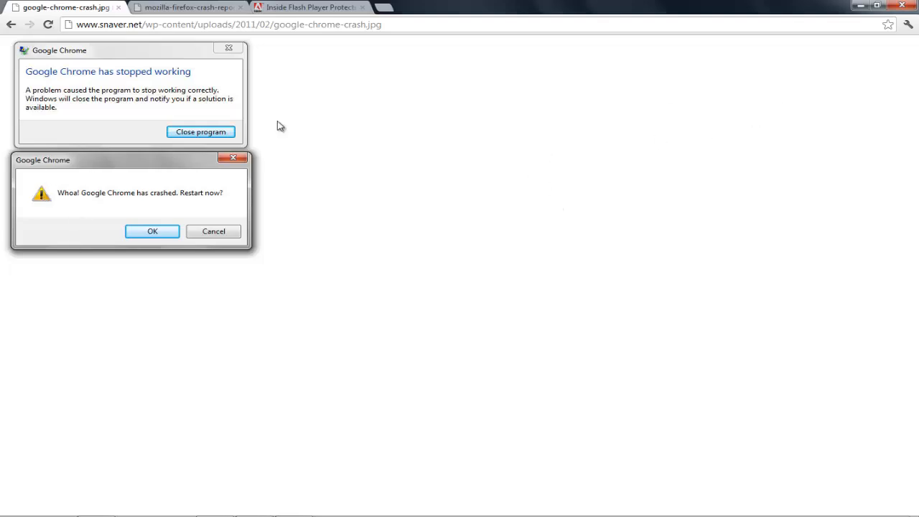
mouse_move(57, 75)
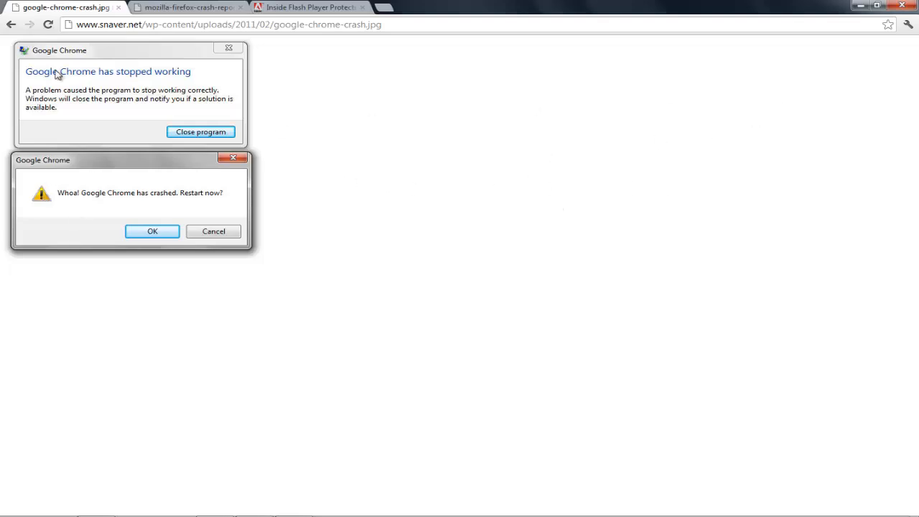
mouse_move(153, 191)
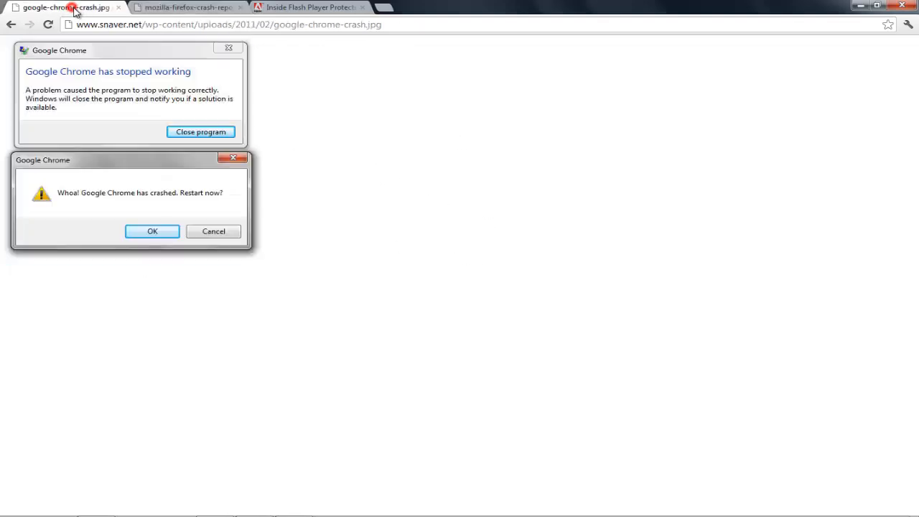
mouse_move(181, 6)
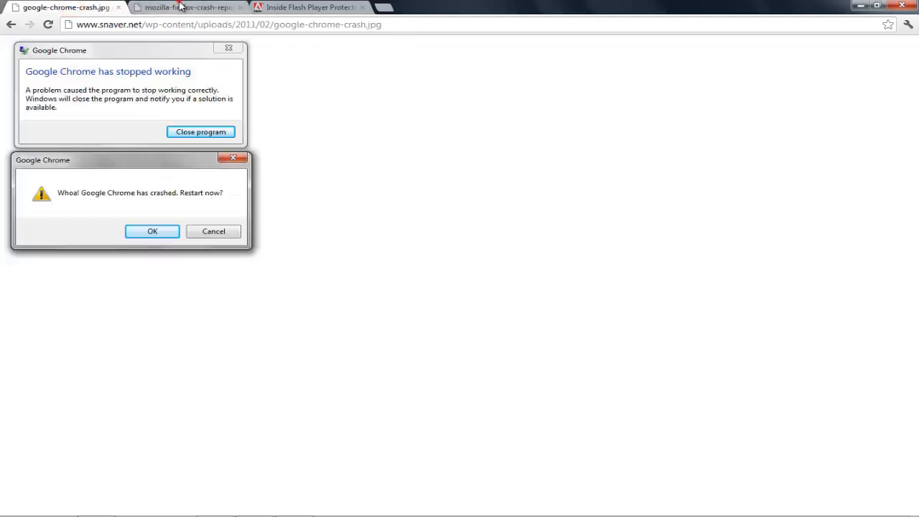
mouse_move(196, 28)
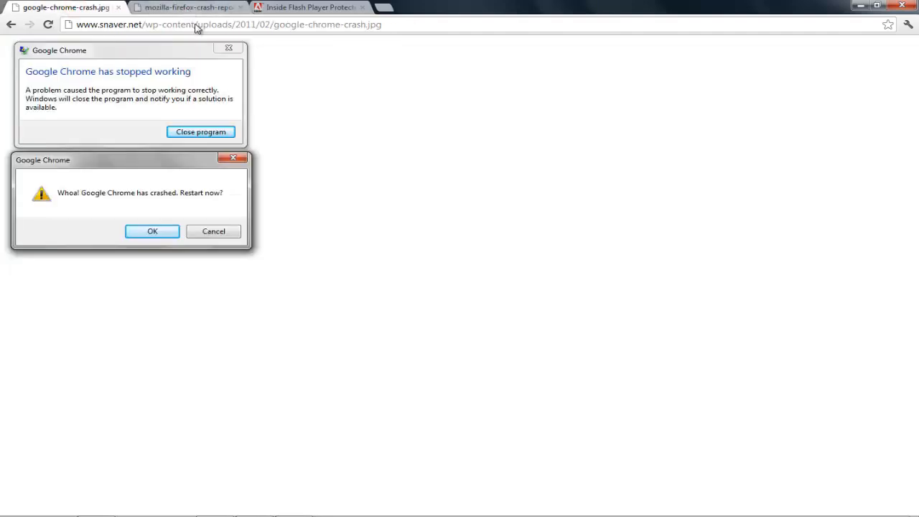
mouse_move(348, 346)
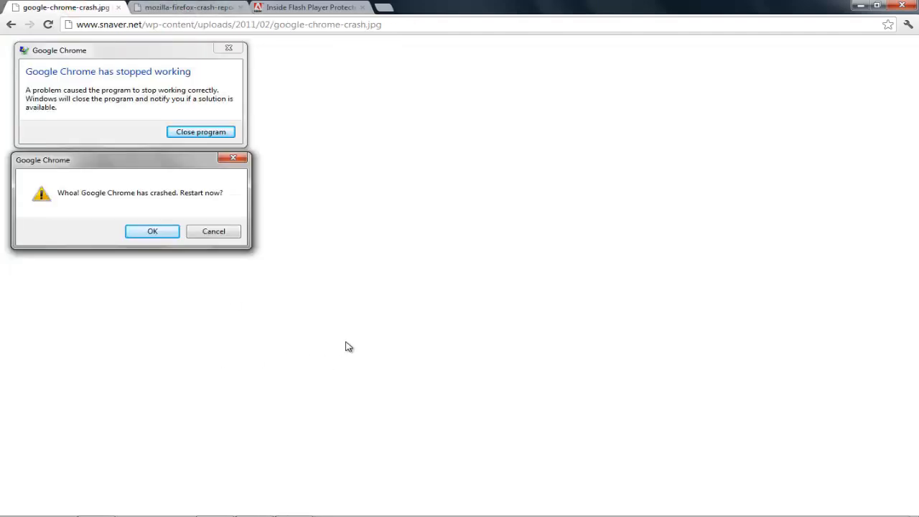
mouse_move(143, 402)
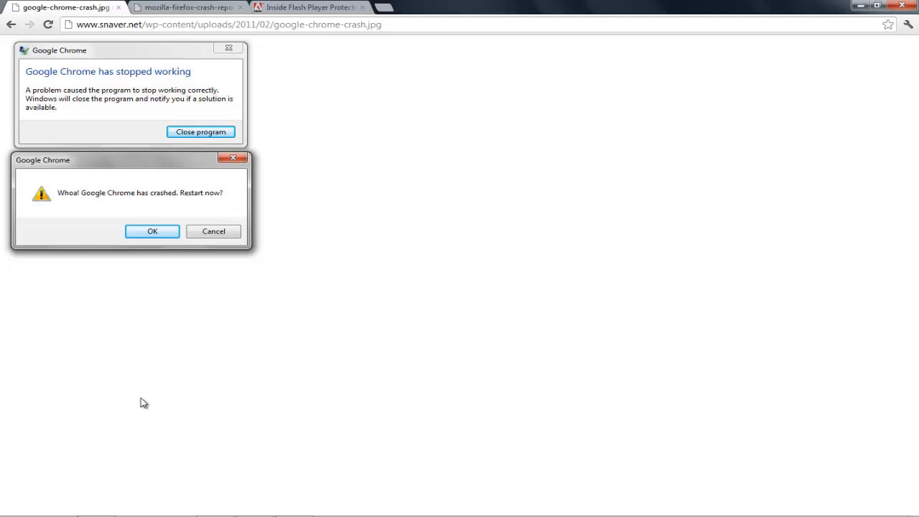
click(13, 506)
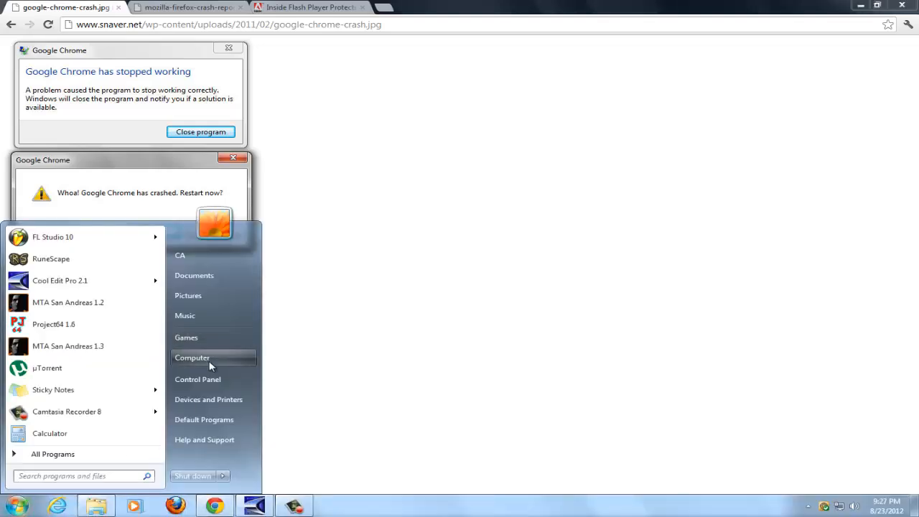
right_click(193, 358)
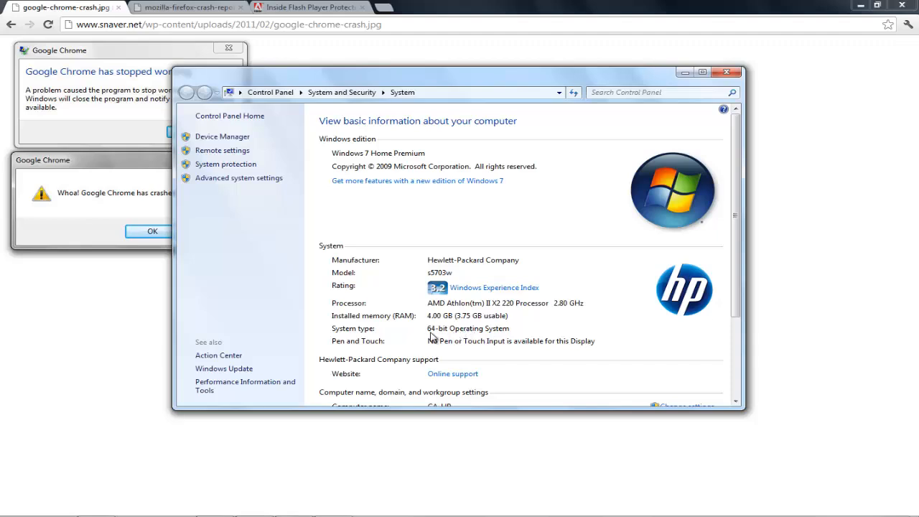
mouse_move(439, 337)
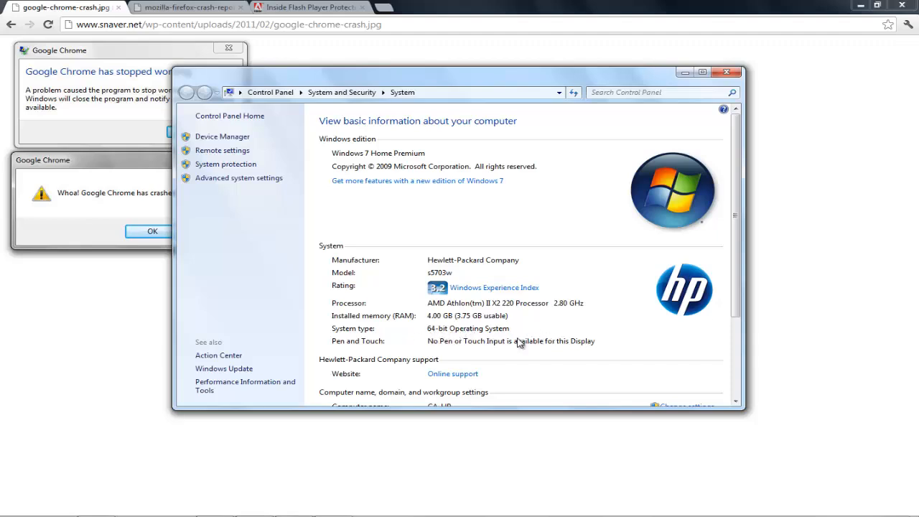
mouse_move(640, 352)
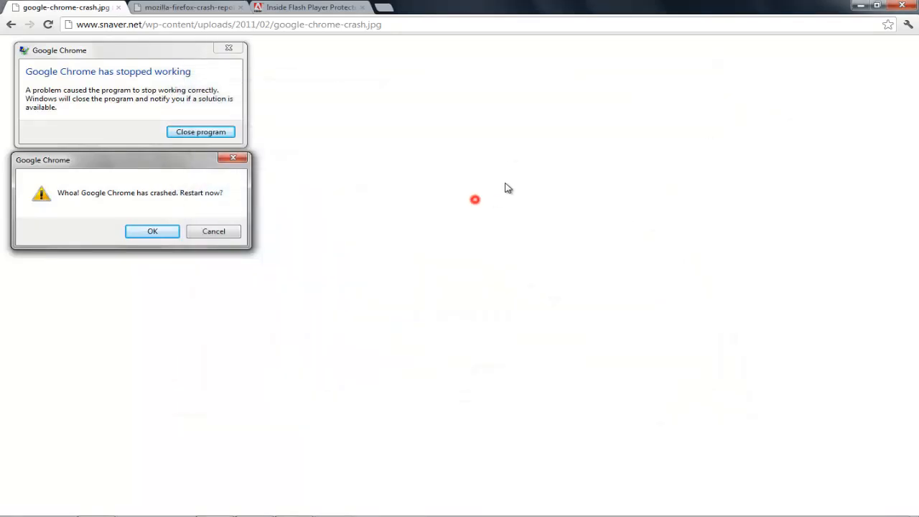
Step: Revisit both crash tabs, then settle on Adobe's Inside Flash Player Protected Mode for Firefox post
click(308, 7)
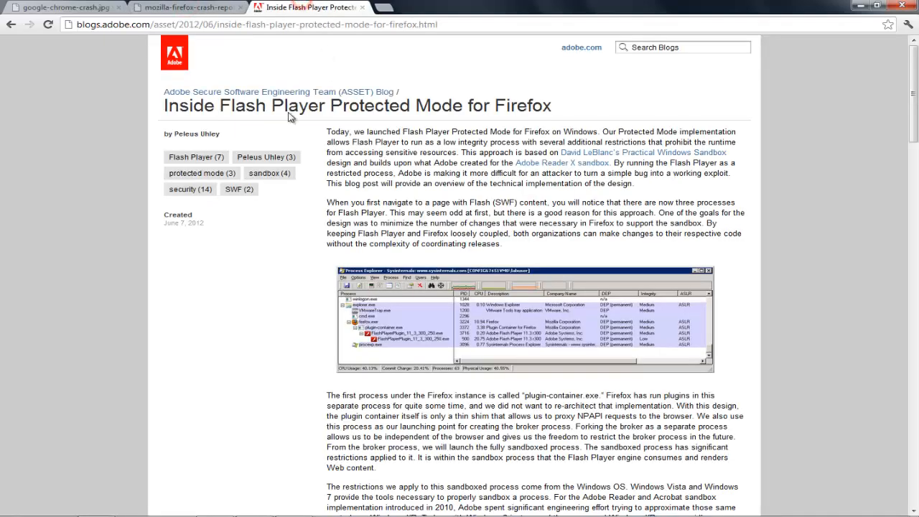
mouse_move(173, 107)
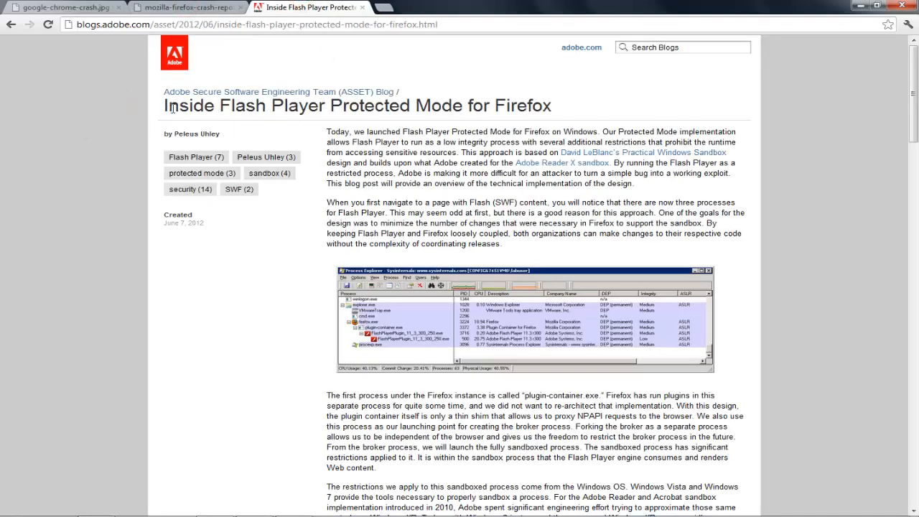
click(65, 8)
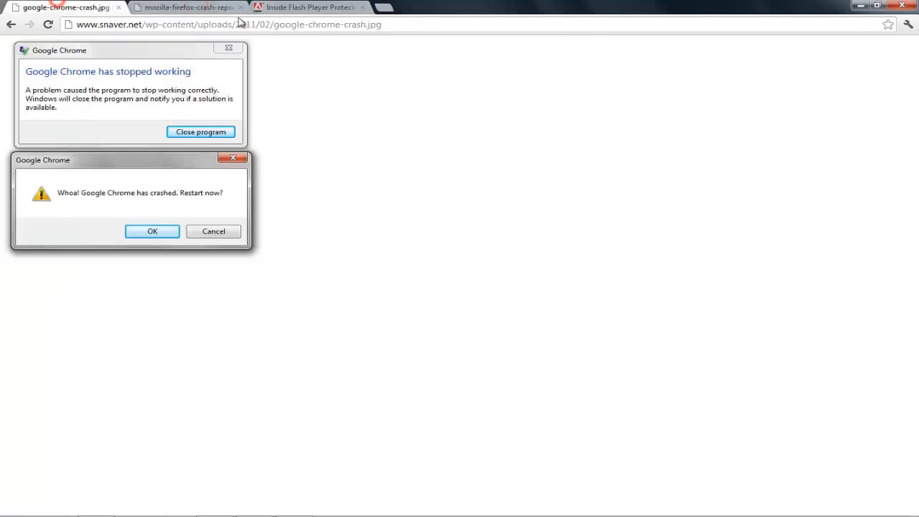
click(187, 7)
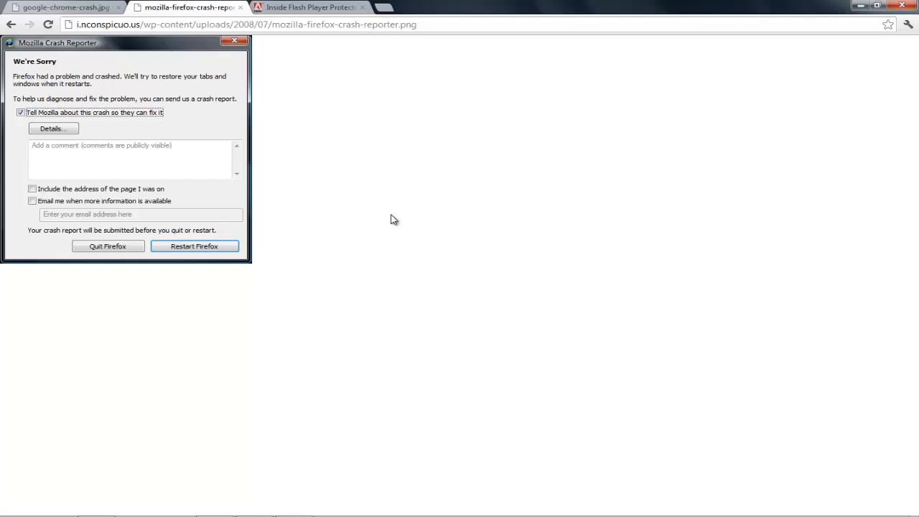
click(309, 7)
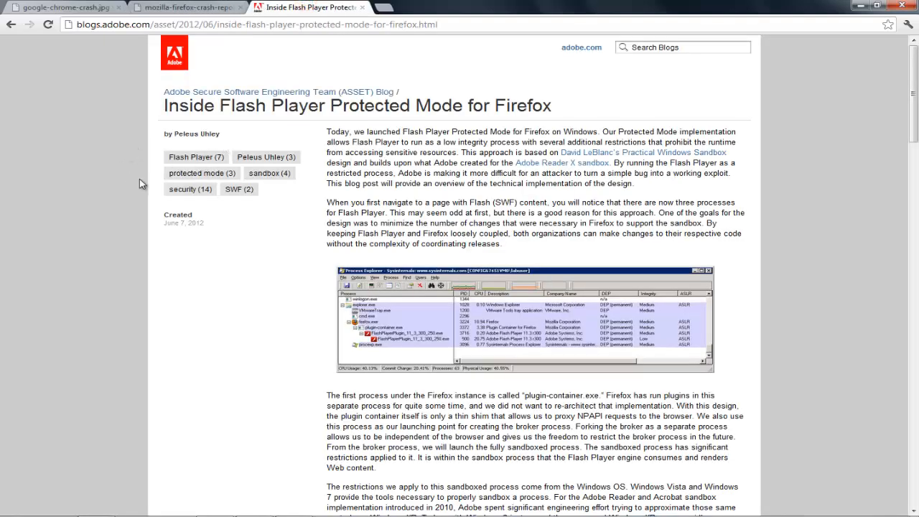
mouse_move(340, 152)
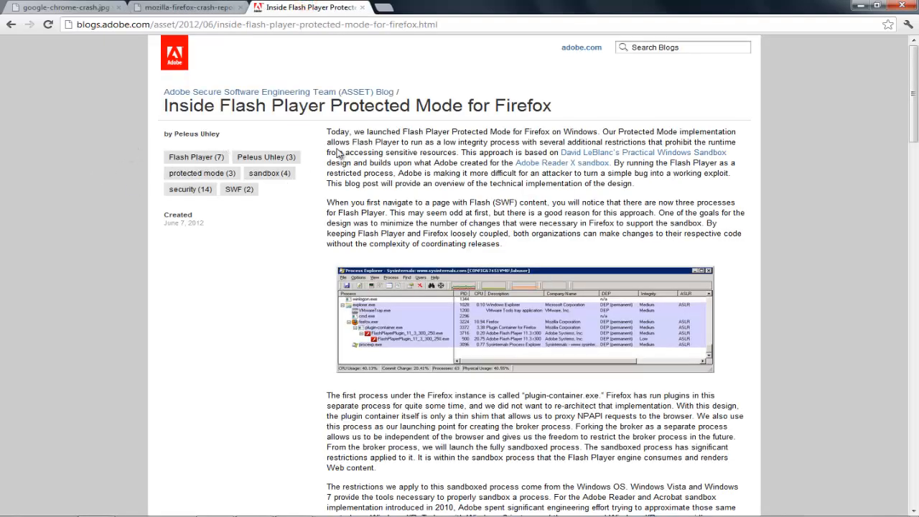
mouse_move(69, 336)
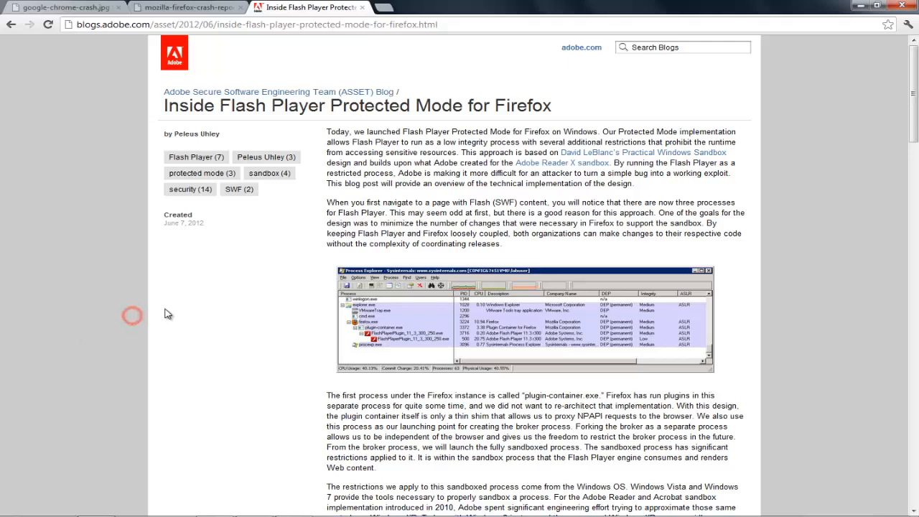
mouse_move(328, 399)
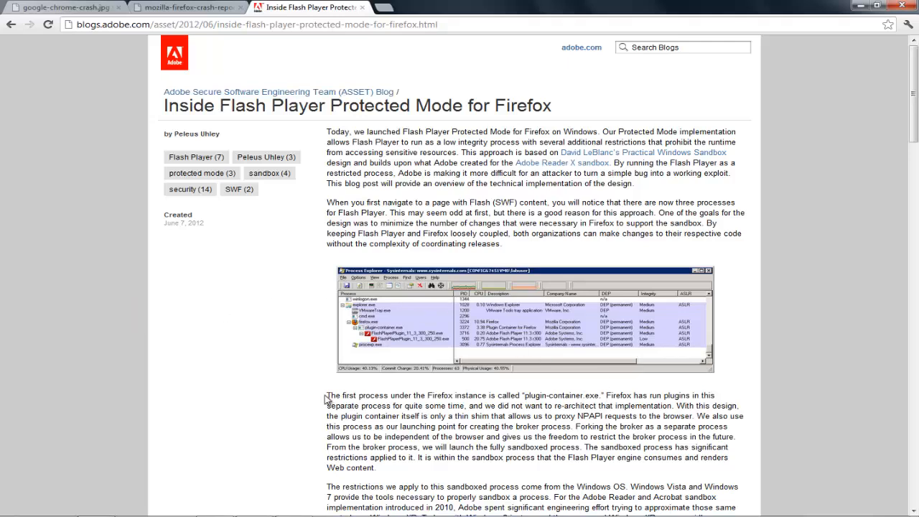
drag(325, 395, 382, 473)
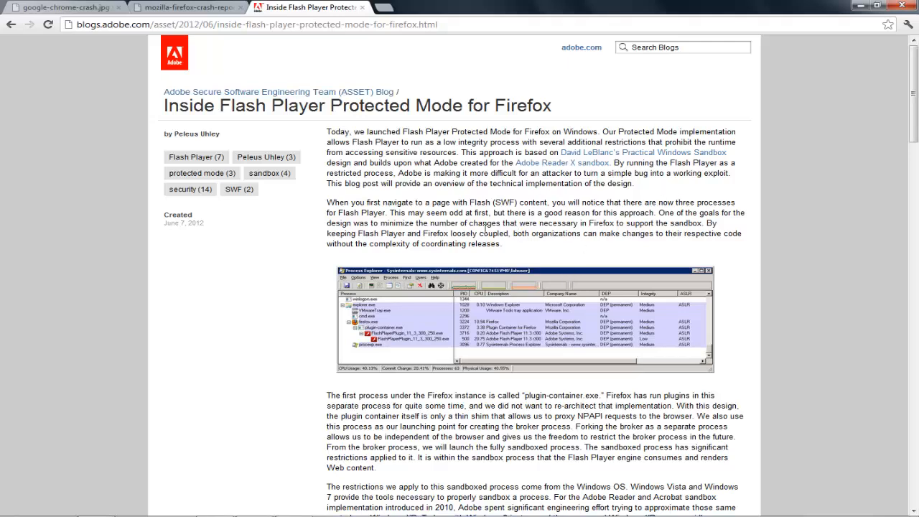
mouse_move(540, 243)
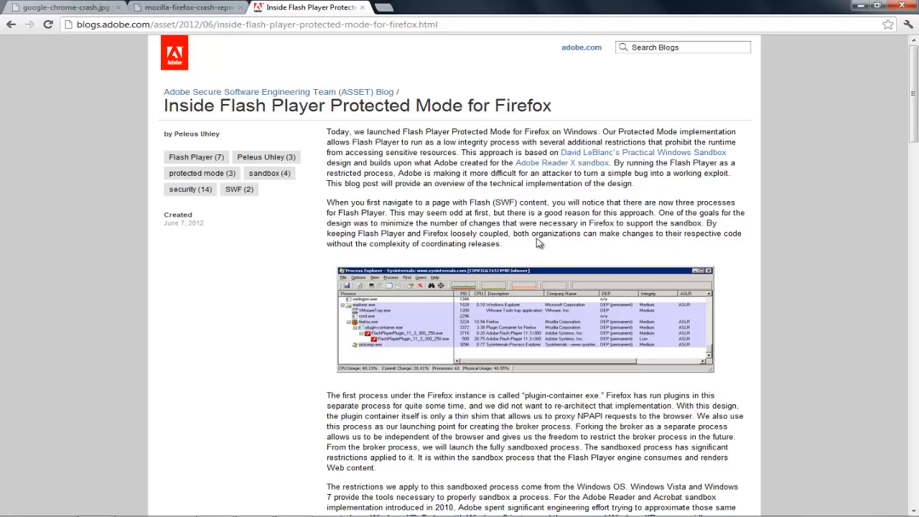
mouse_move(529, 250)
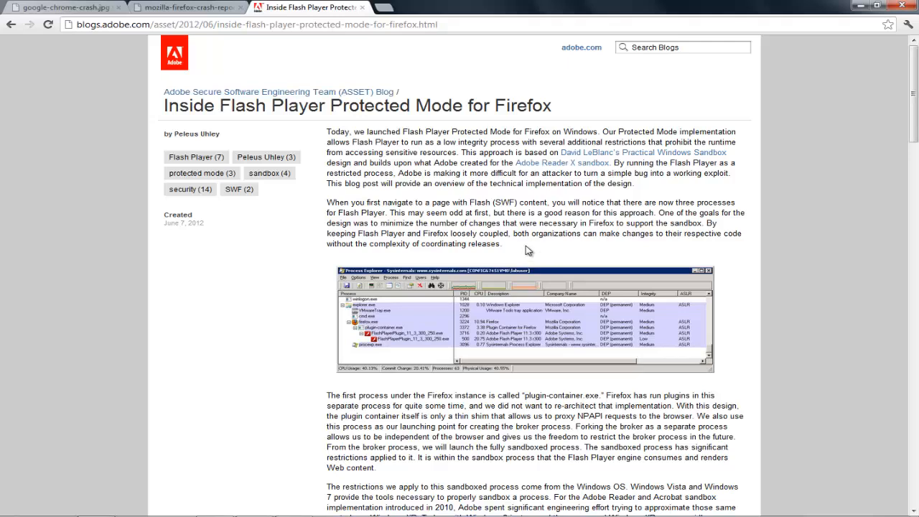
mouse_move(530, 330)
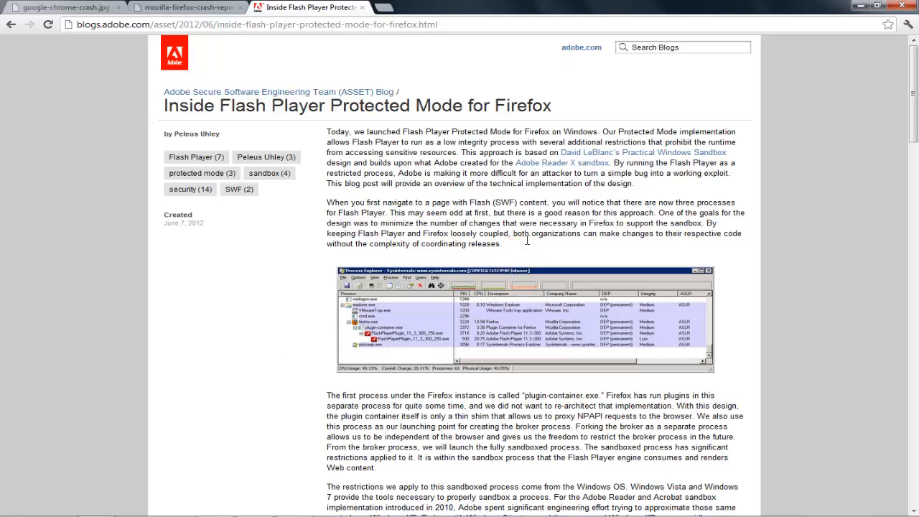
mouse_move(526, 245)
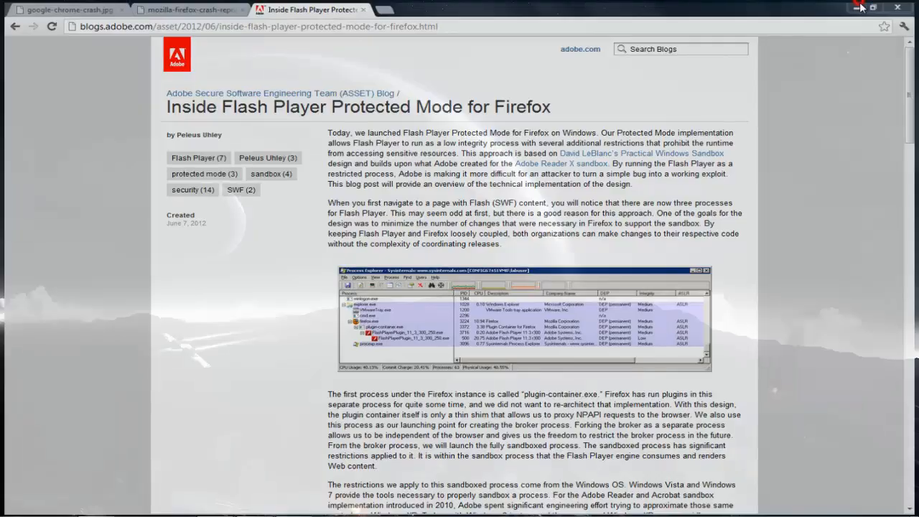
Step: Minimize Chrome so the Windows desktop is visible
click(853, 7)
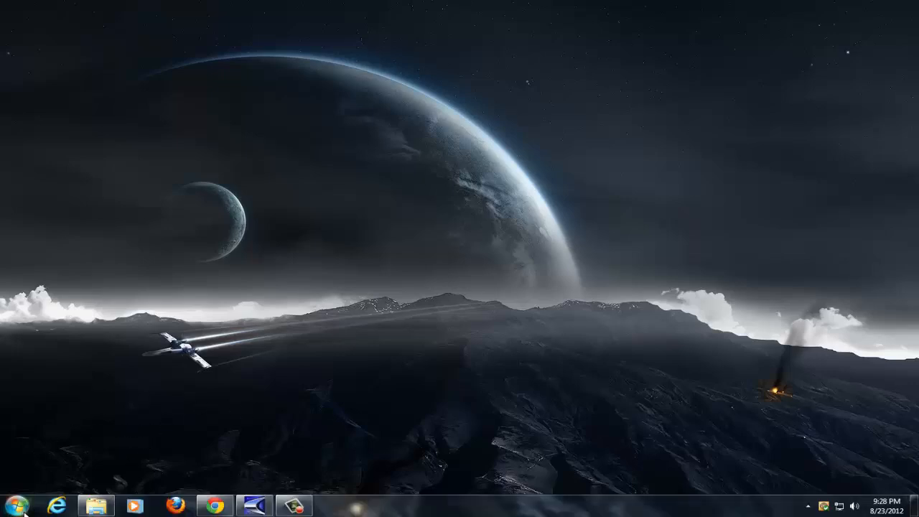
Step: From Start > Computer, browse into the Windows folder on the OS (C:) drive
click(12, 506)
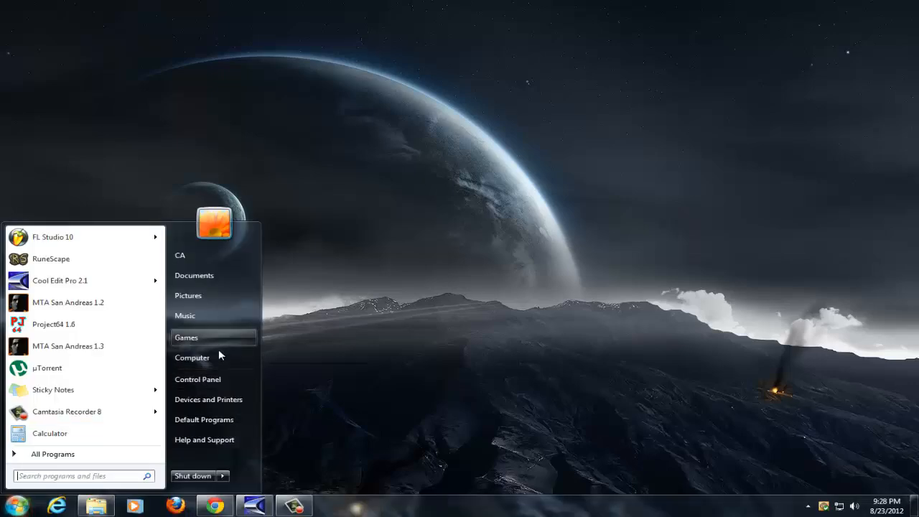
click(192, 357)
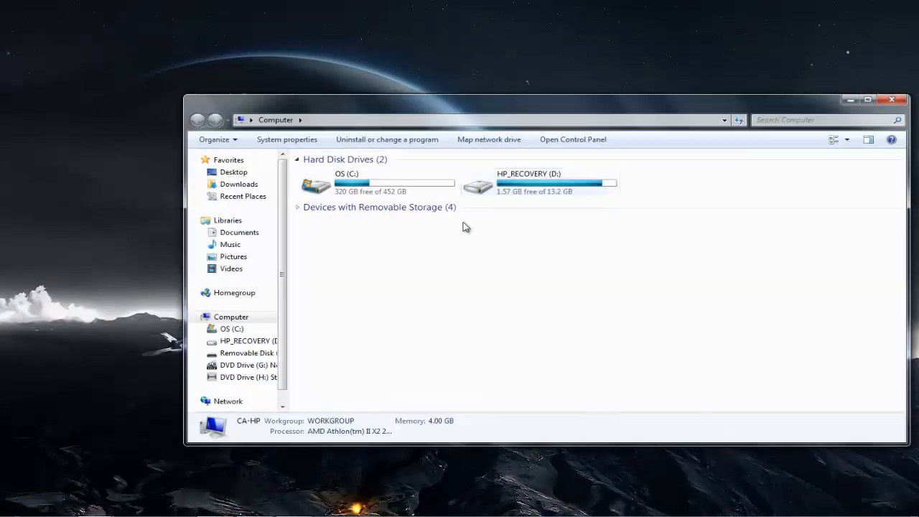
mouse_move(427, 214)
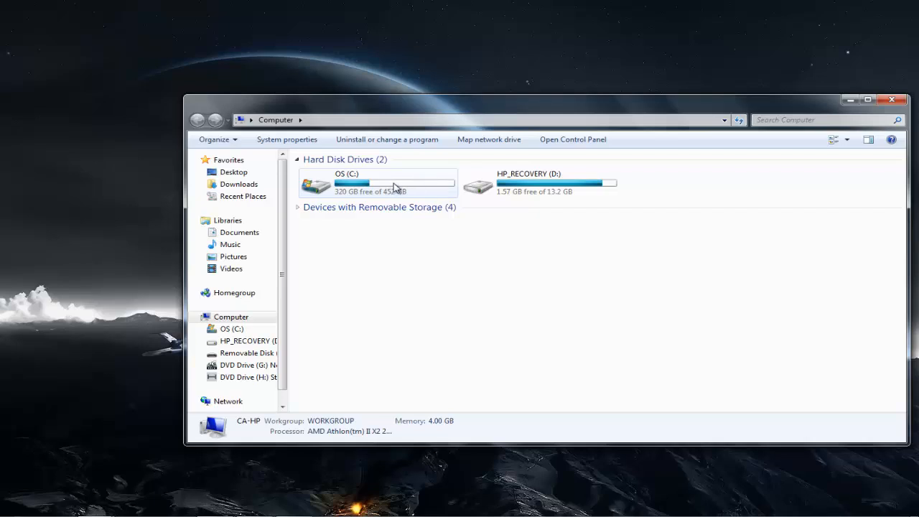
mouse_move(362, 186)
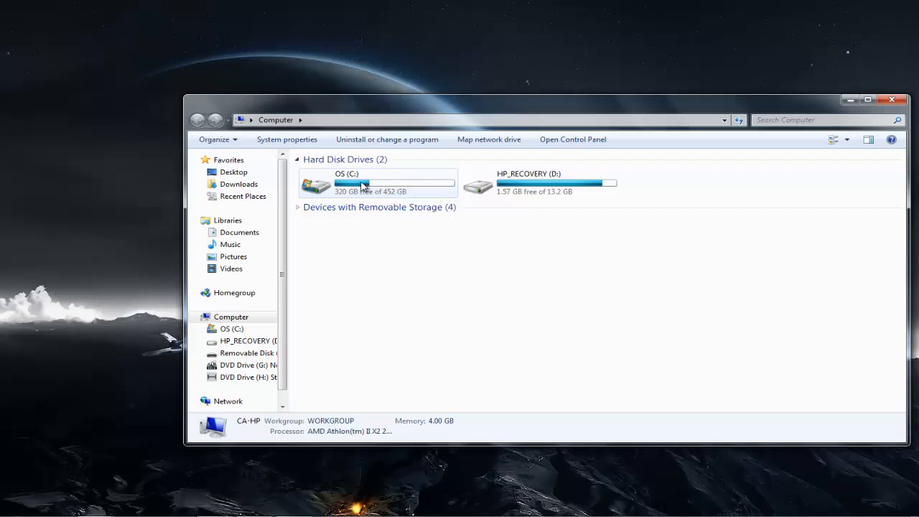
mouse_move(466, 178)
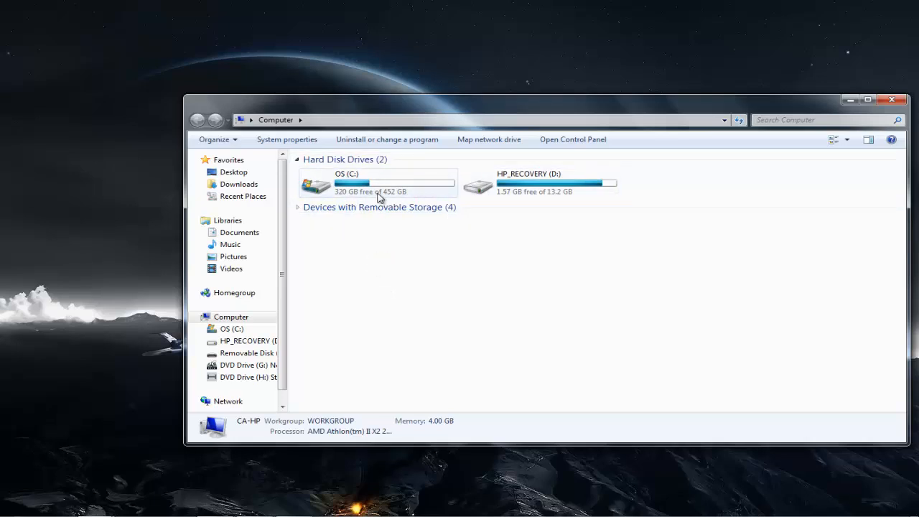
double_click(395, 183)
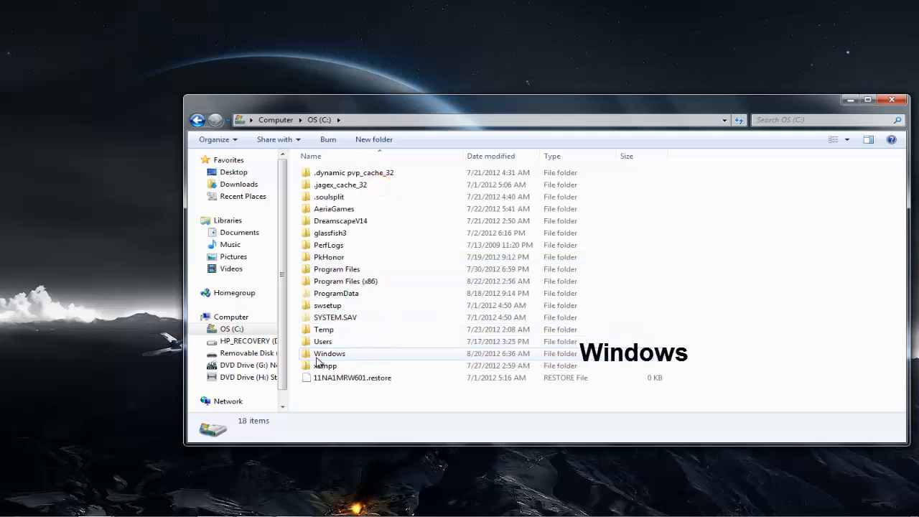
double_click(331, 354)
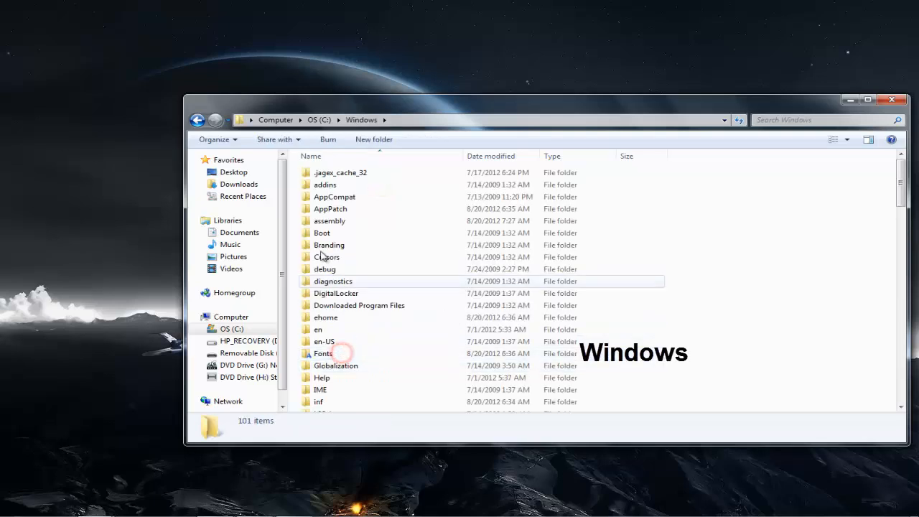
Step: Continue down into SysWOW64 and then the Macromed folder
click(329, 244)
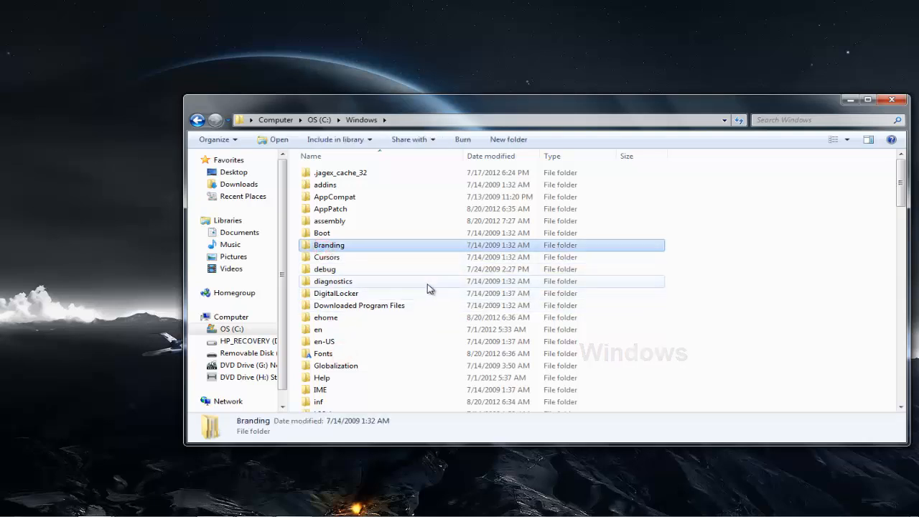
mouse_move(423, 293)
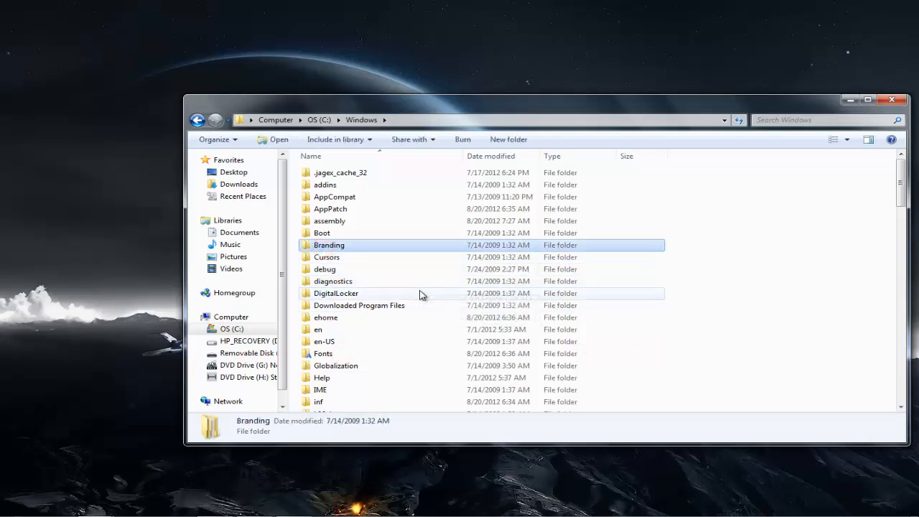
click(324, 268)
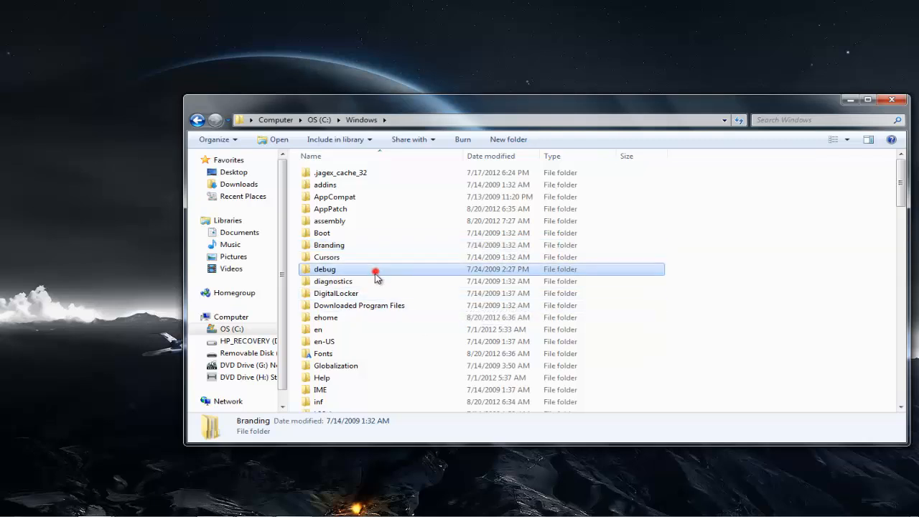
scroll(down, 3)
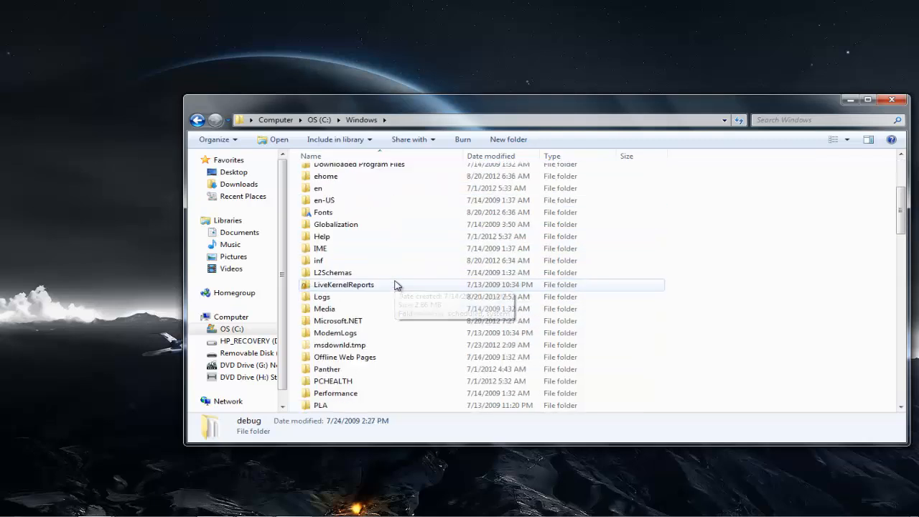
scroll(down, 3)
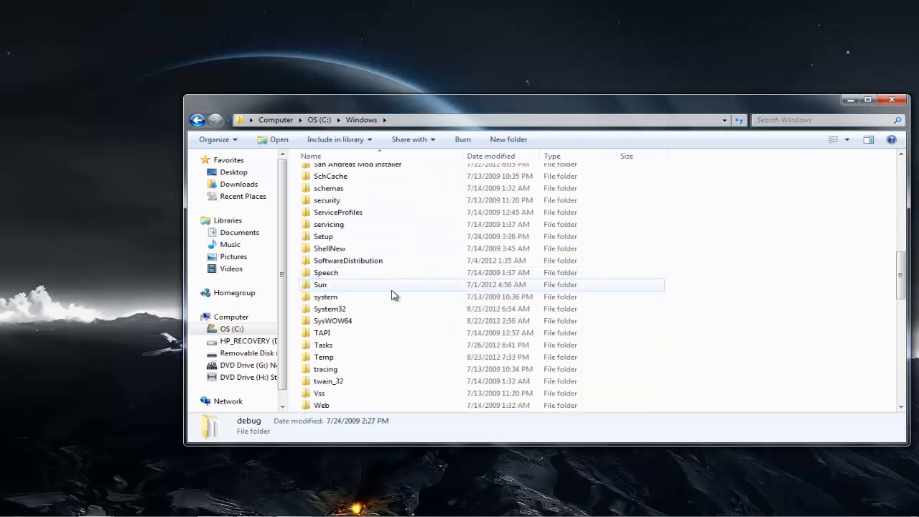
mouse_move(333, 321)
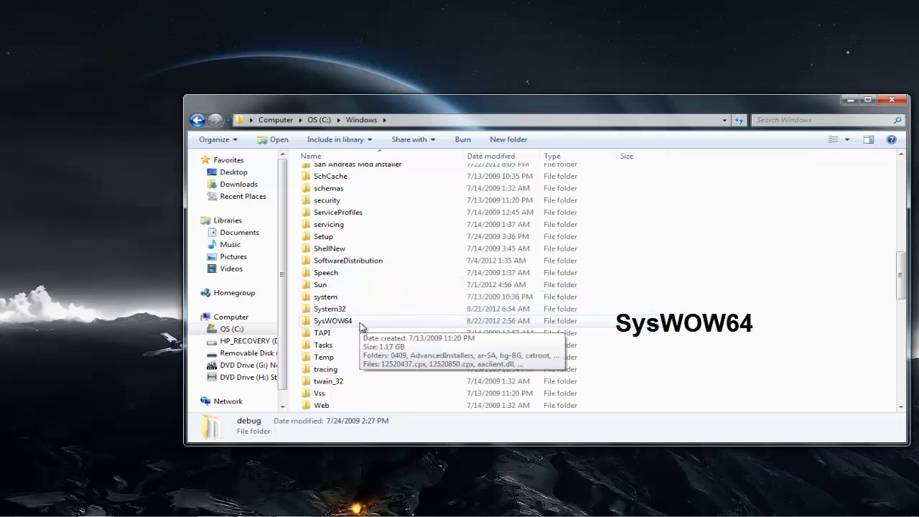
mouse_move(371, 324)
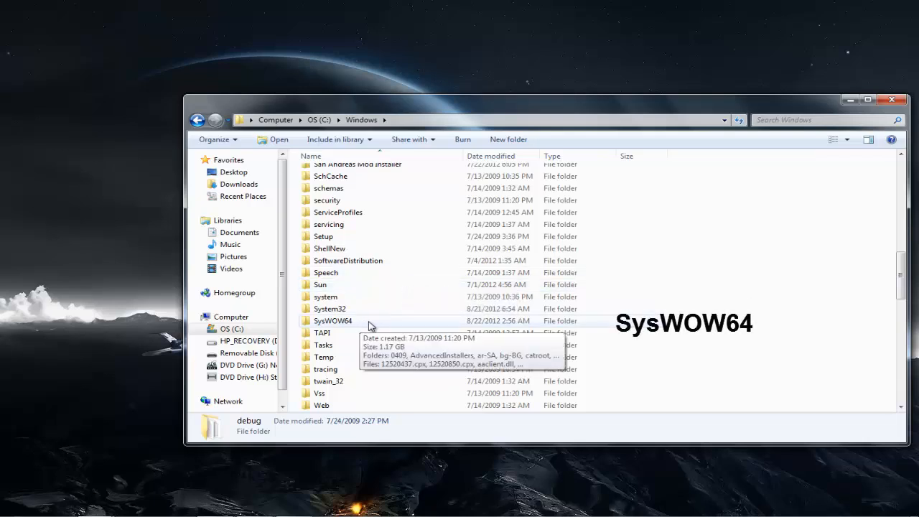
click(333, 320)
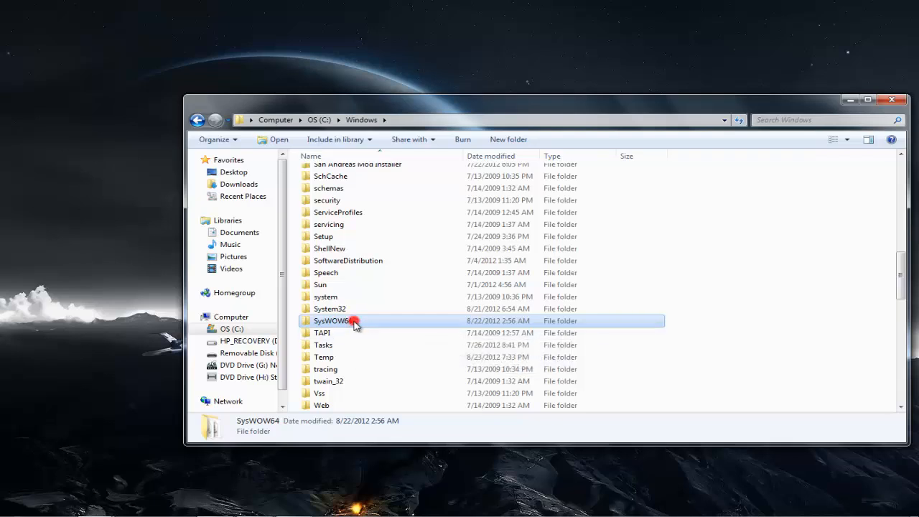
double_click(330, 322)
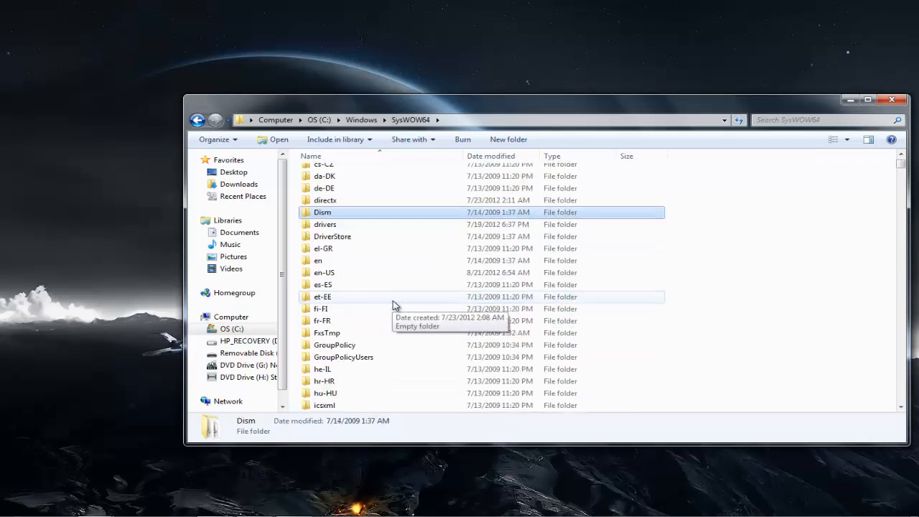
scroll(down, 3)
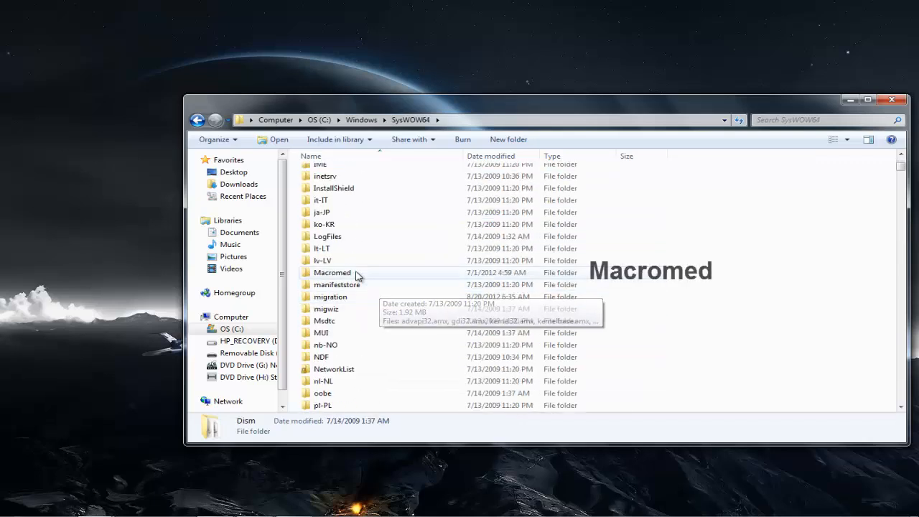
double_click(332, 273)
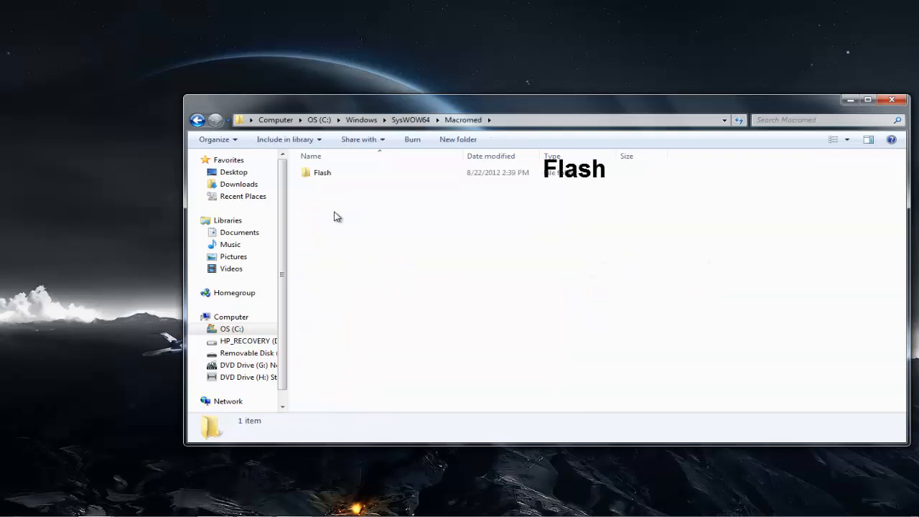
Step: Enter the Flash folder so mms.cfg appears in the file list
double_click(322, 173)
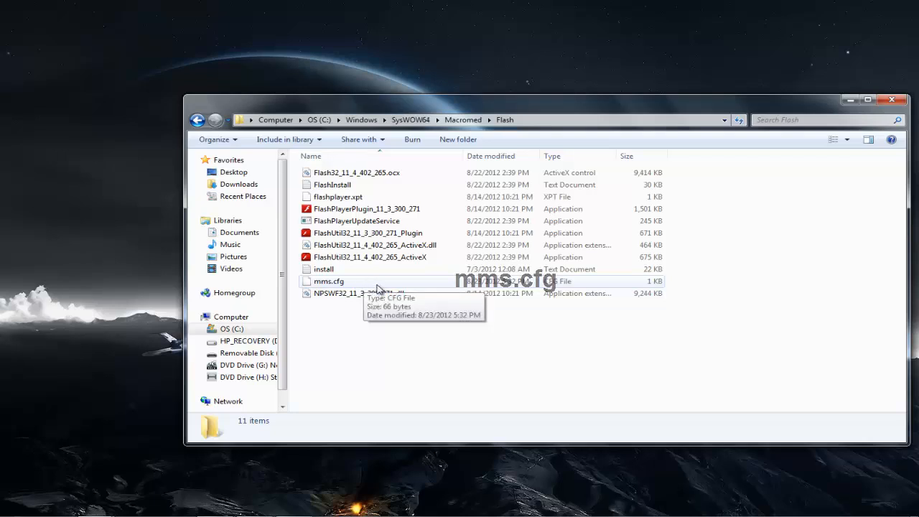
mouse_move(399, 285)
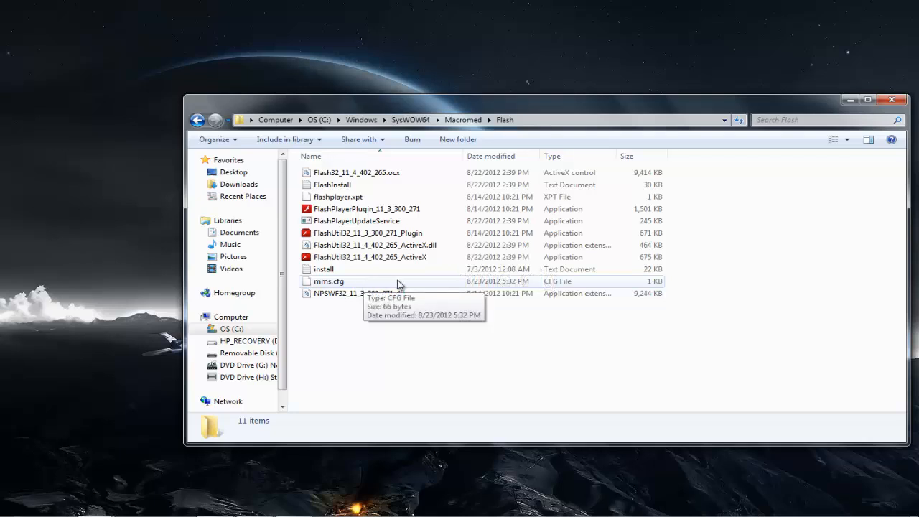
mouse_move(372, 280)
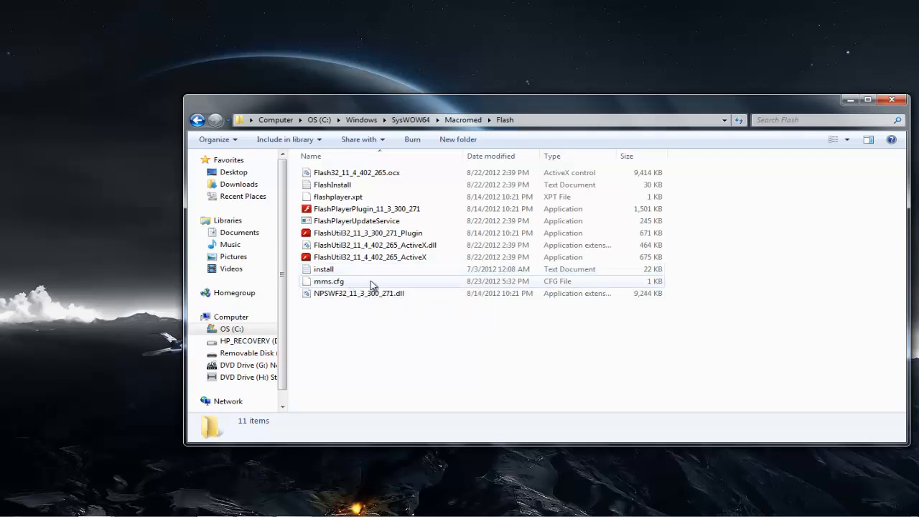
mouse_move(359, 281)
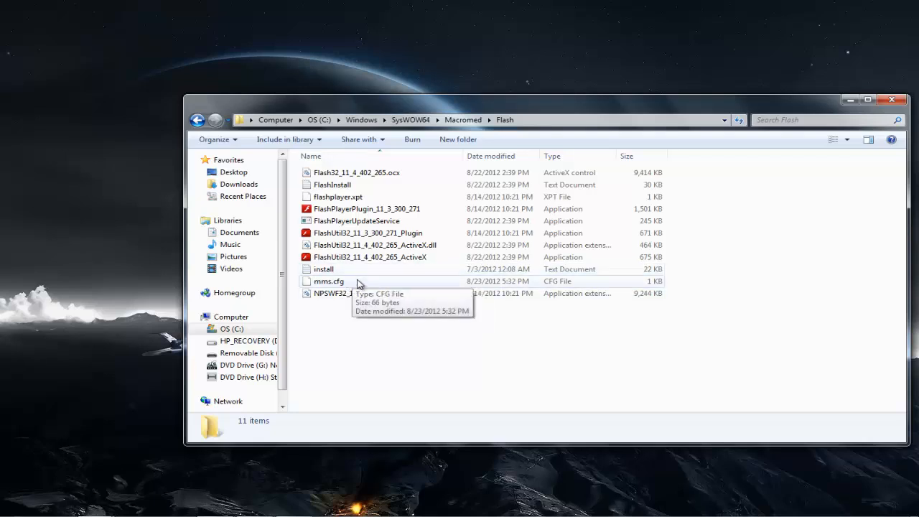
Step: Try opening mms.cfg and choose to select a program from the installed list
double_click(329, 280)
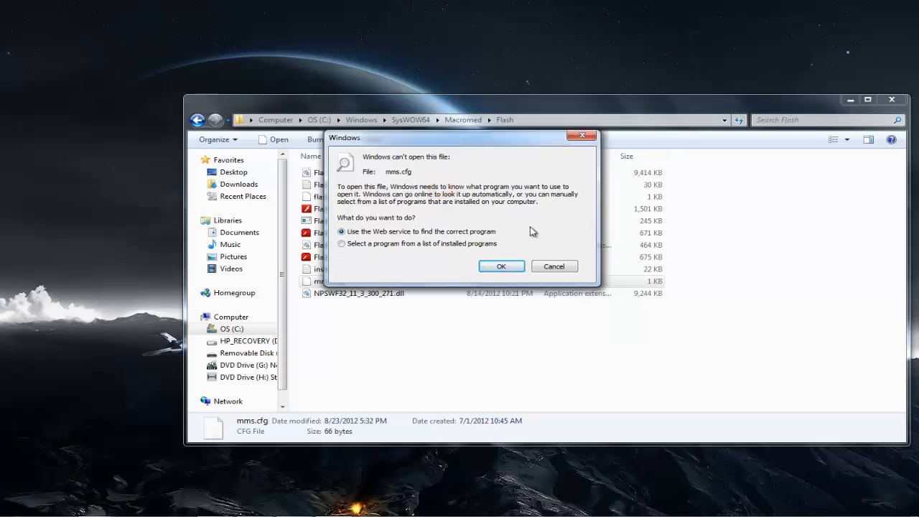
mouse_move(456, 145)
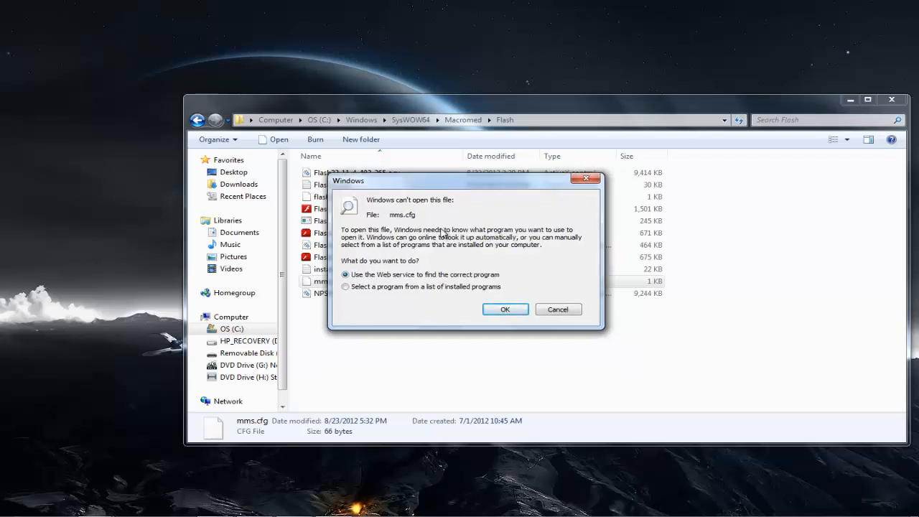
mouse_move(419, 310)
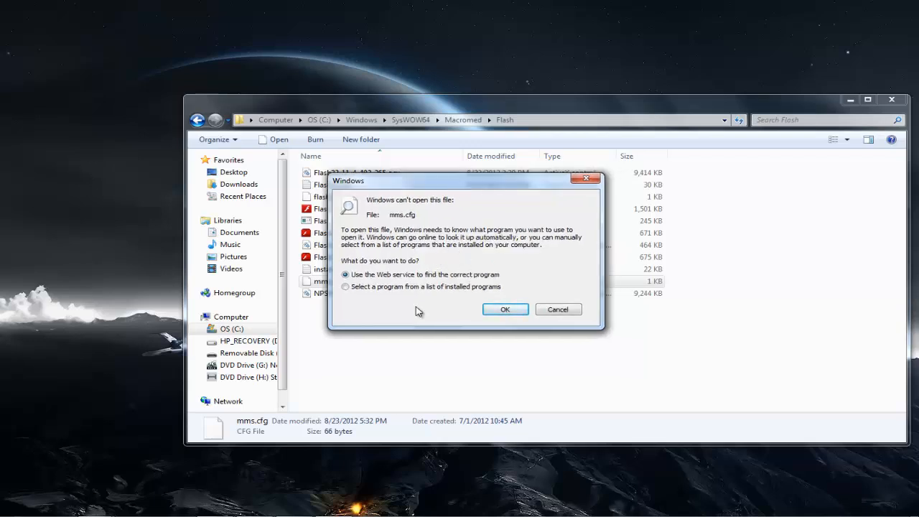
mouse_move(385, 296)
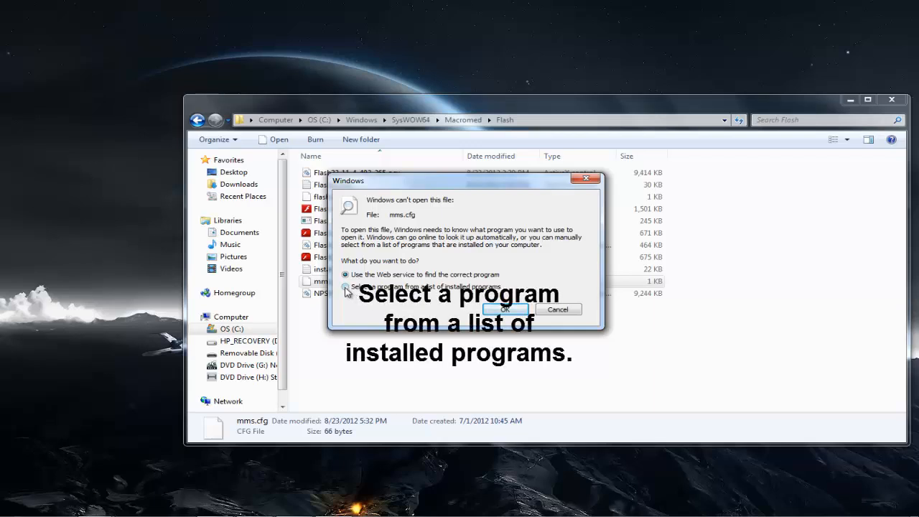
click(346, 285)
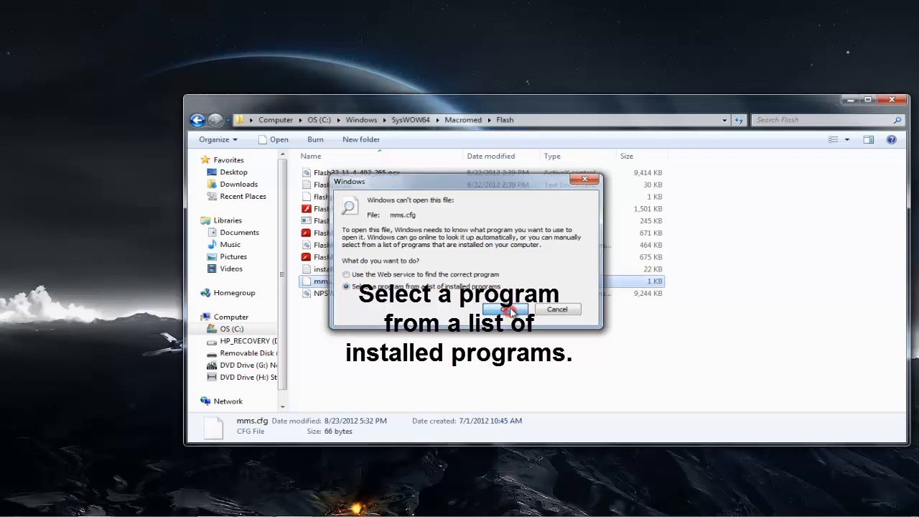
Step: Review the Open with list and browse C:\Windows for an editor, then back out to the Flash folder
click(506, 308)
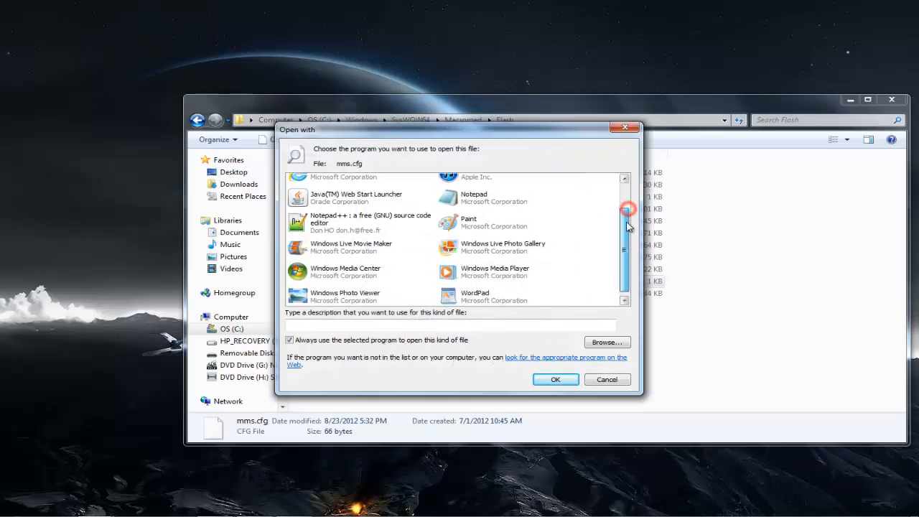
scroll(up, 3)
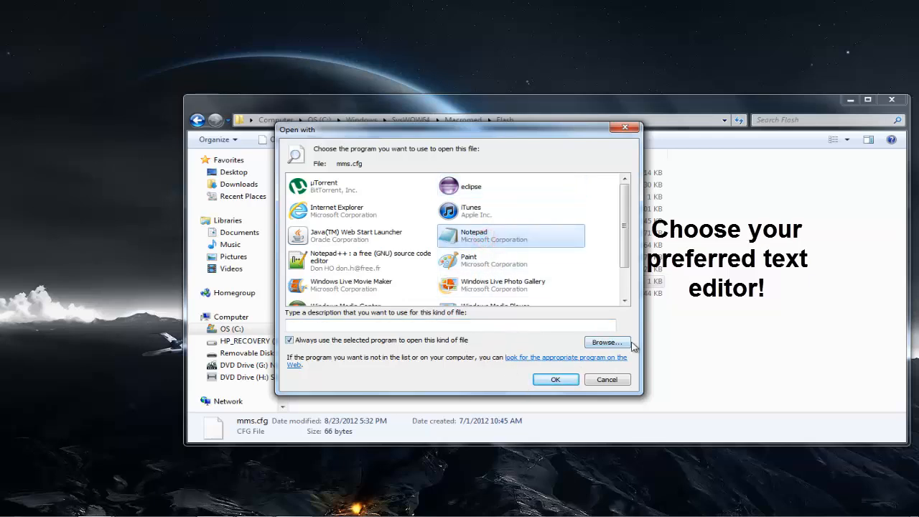
click(607, 342)
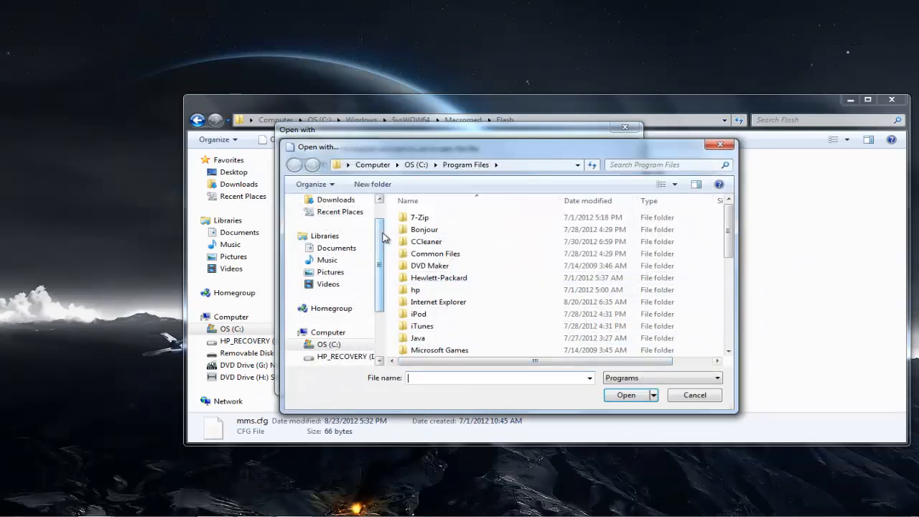
scroll(down, 3)
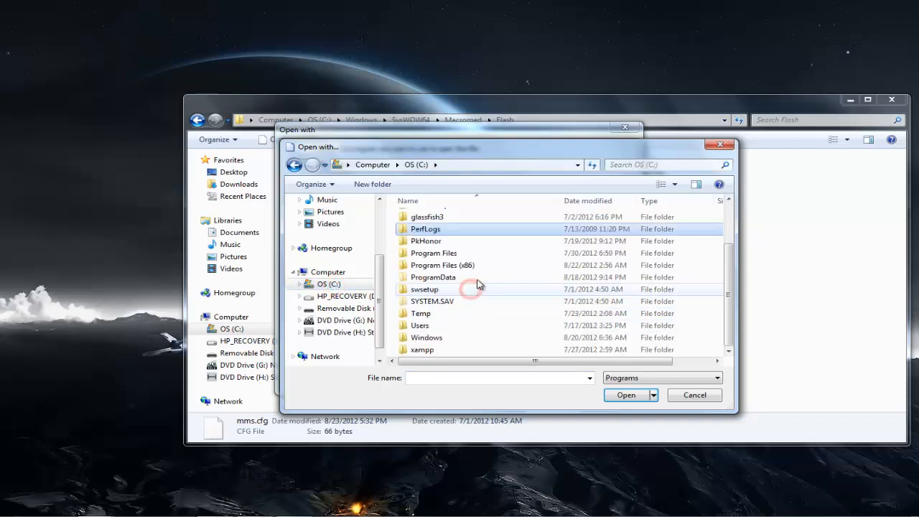
double_click(428, 338)
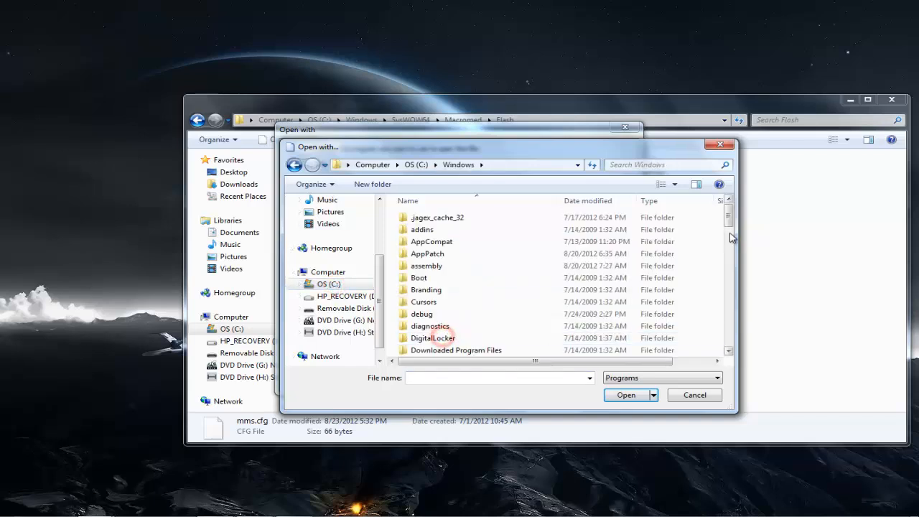
scroll(down, 3)
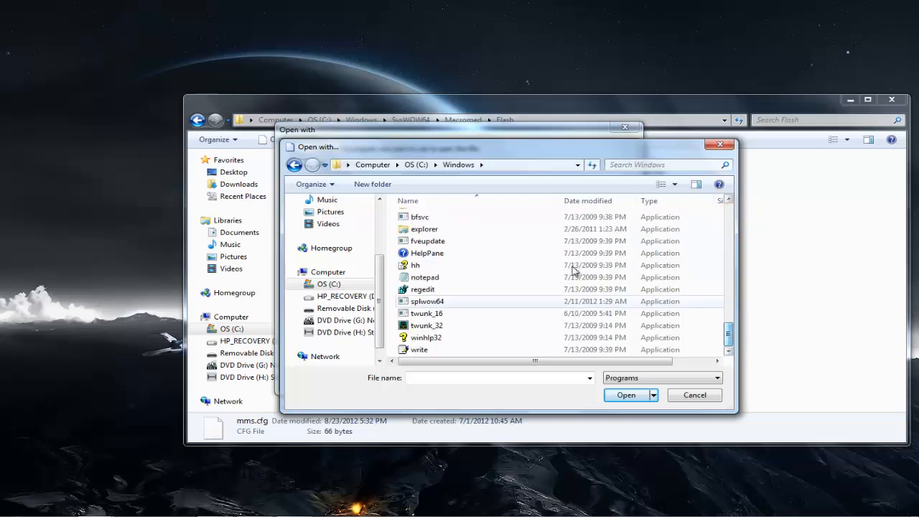
click(425, 277)
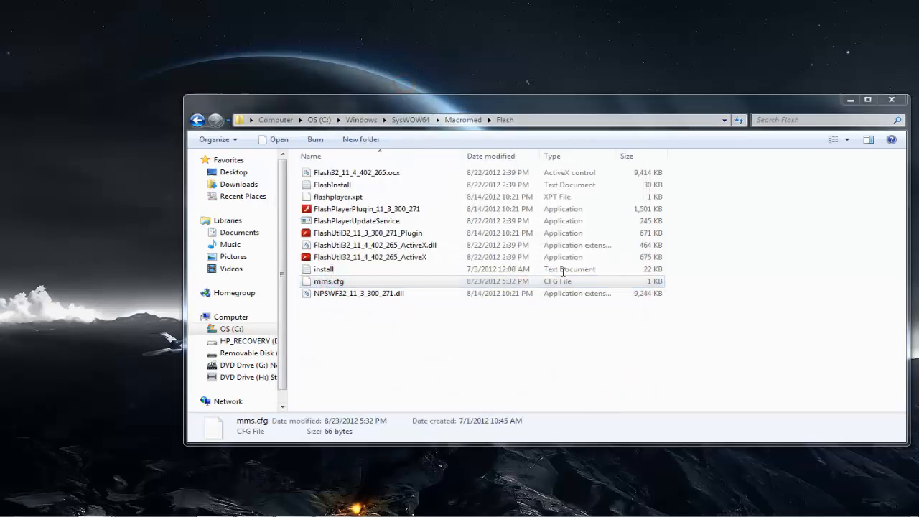
Step: Load mms.cfg in Notepad++ with the cursor after SilentAutoUpdateEnable=1
double_click(329, 280)
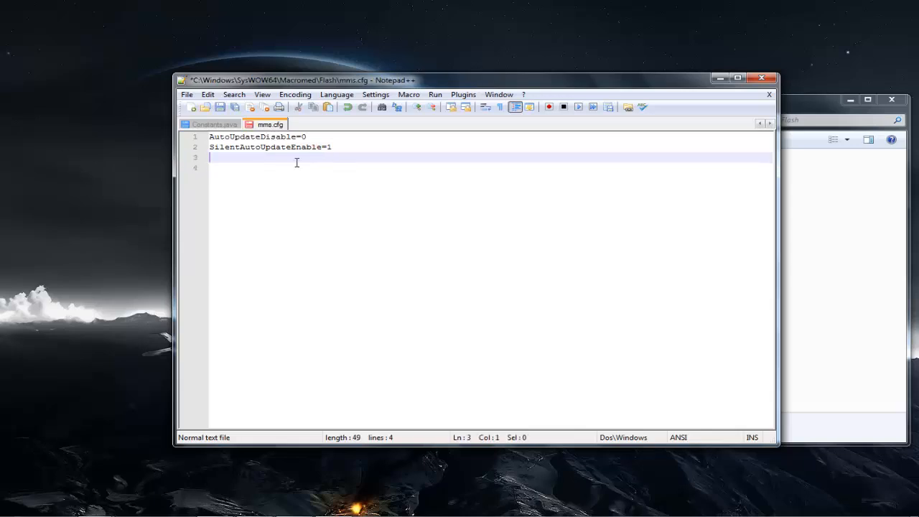
click(333, 147)
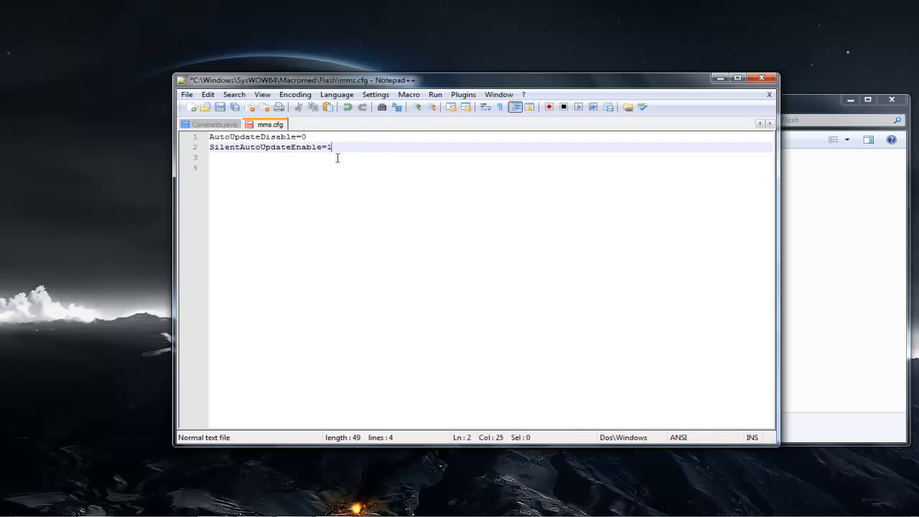
mouse_move(365, 141)
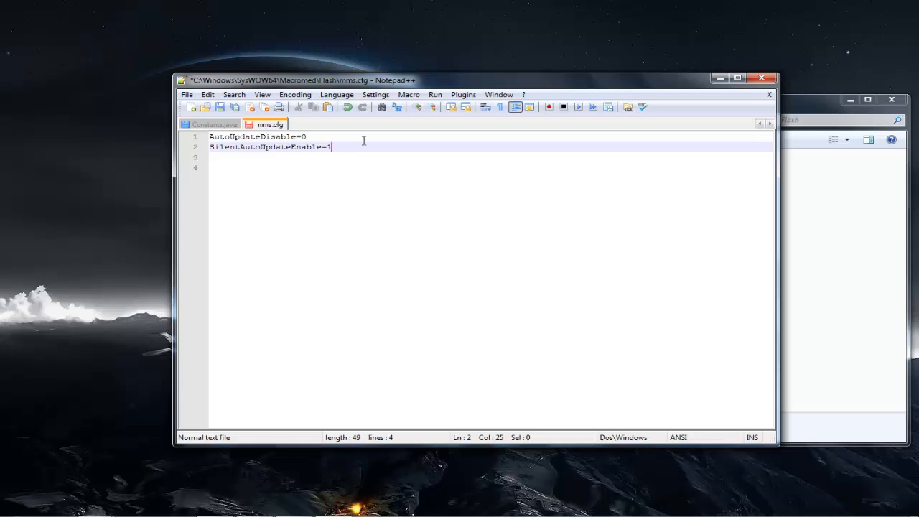
mouse_move(351, 147)
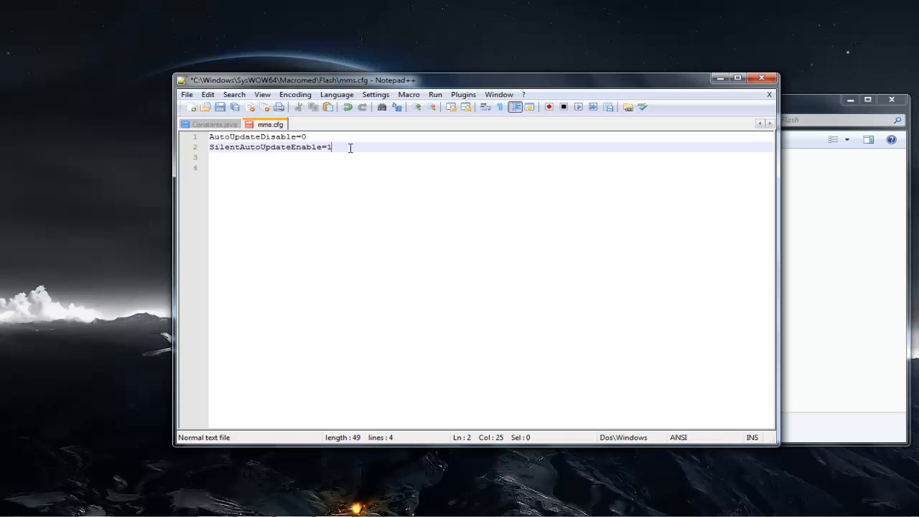
Step: Add the line ProtectedMode = 0 as line 3, check it, and save mms.cfg
key(Return)
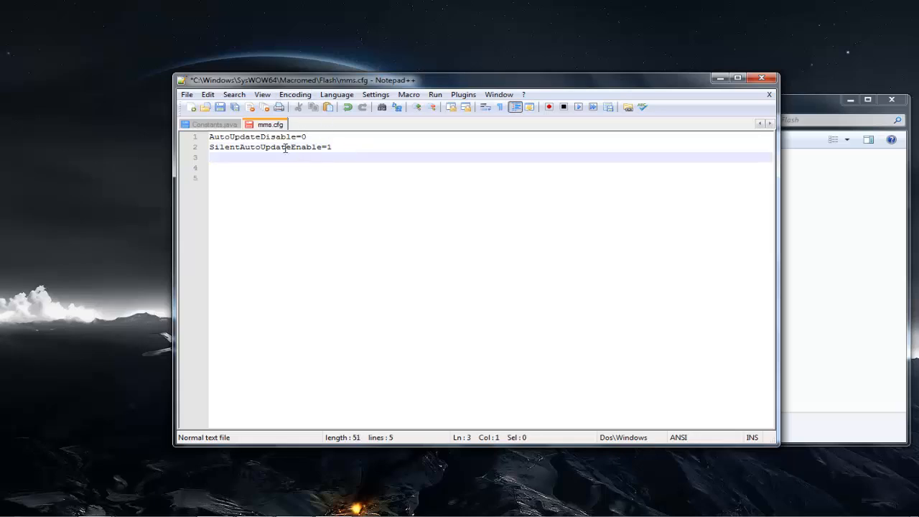
text(ProtectedMode = 0)
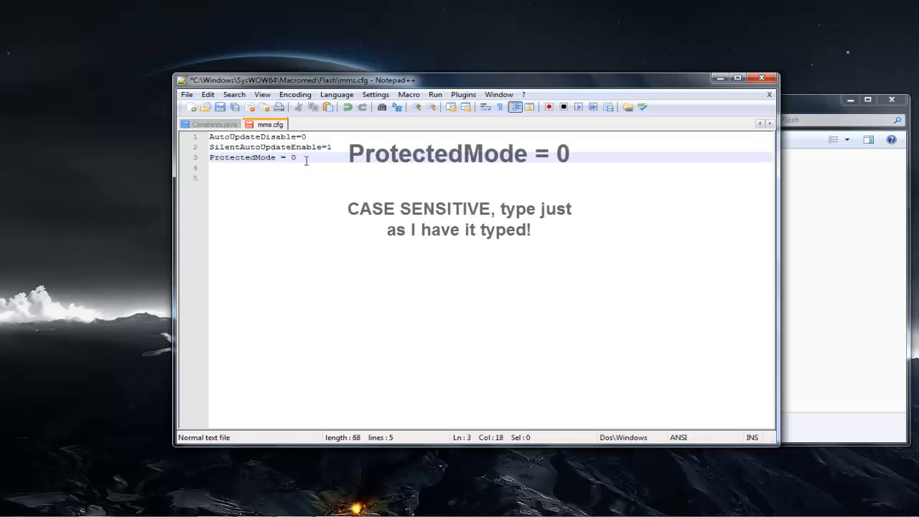
triple_click(252, 157)
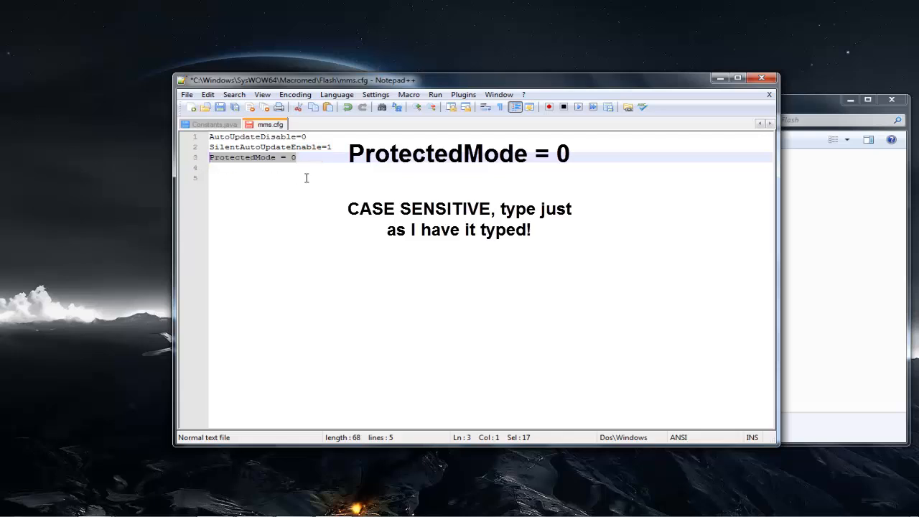
mouse_move(325, 189)
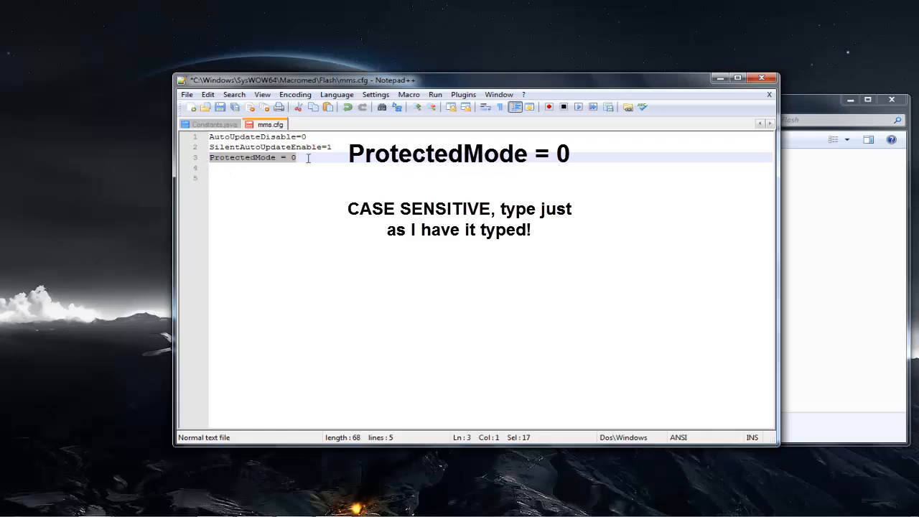
click(296, 156)
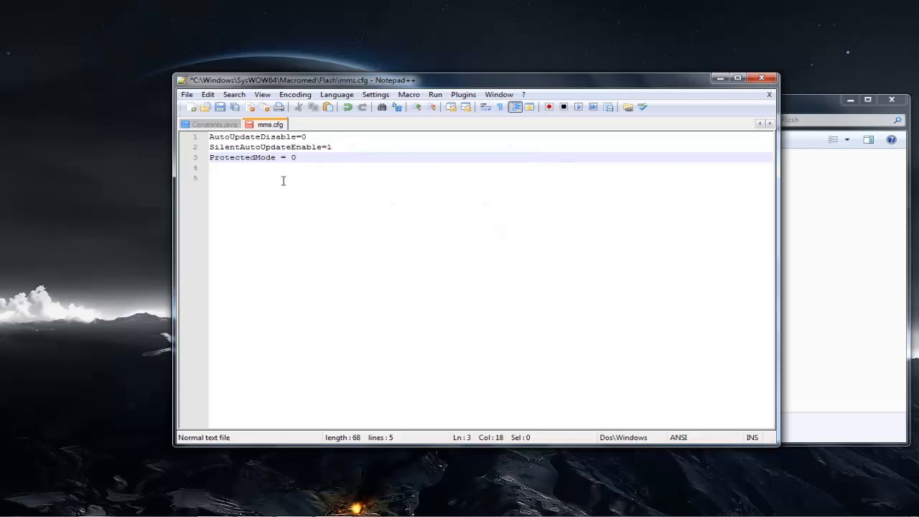
click(187, 95)
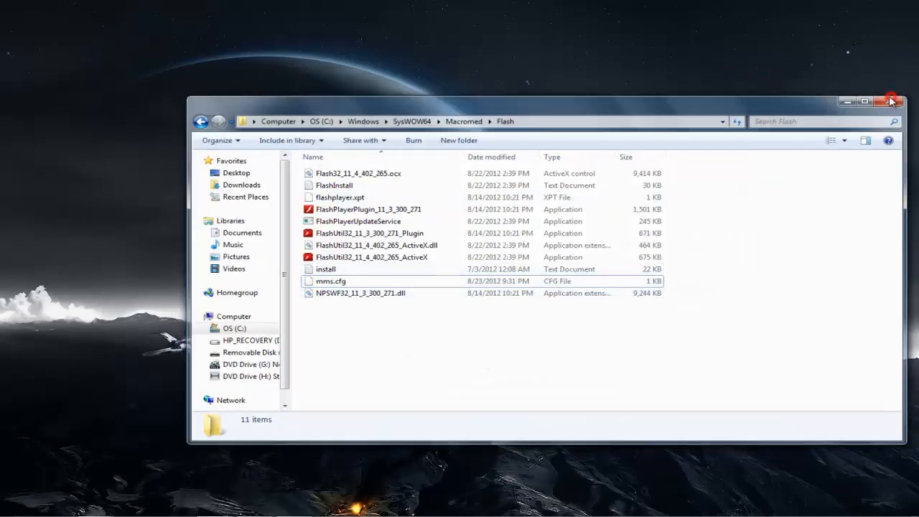
Step: Close the Flash folder Explorer window, leaving the desktop empty
click(891, 101)
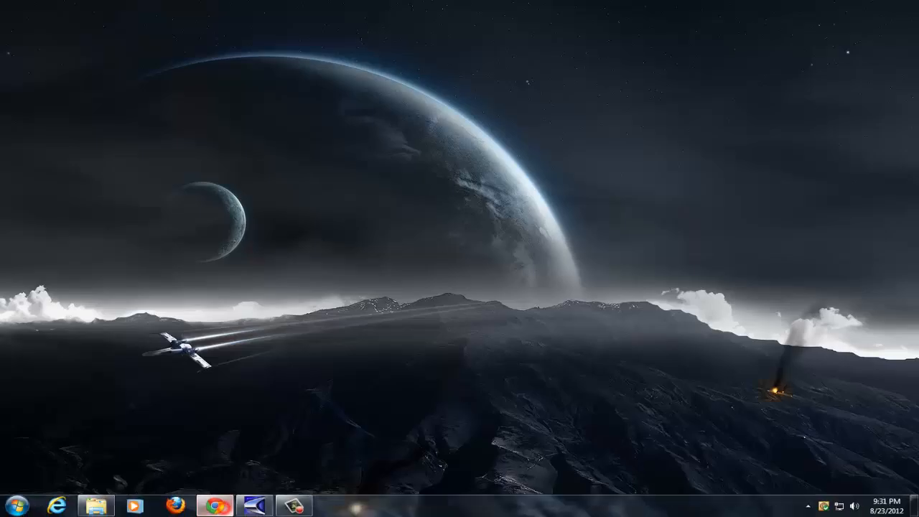
Step: Restore Chrome from the taskbar, showing Adobe's Flash Player Protected Mode blog post
click(216, 506)
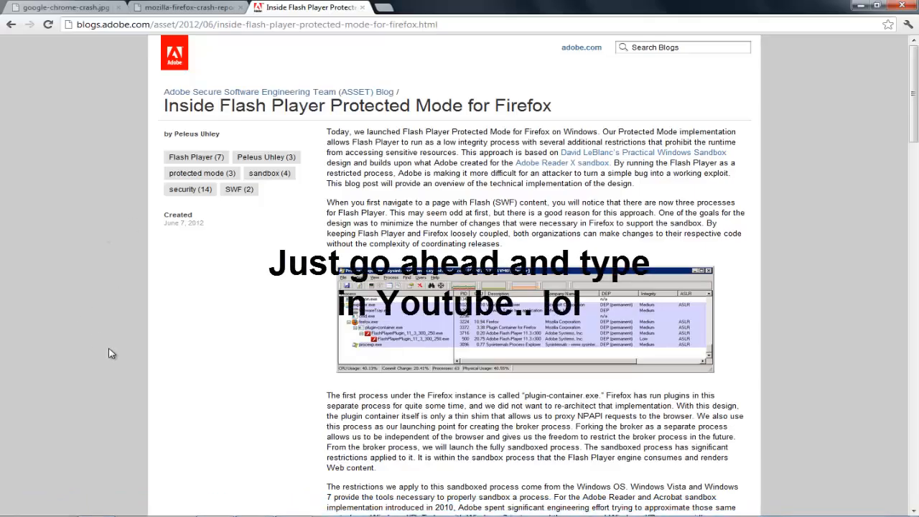
mouse_move(390, 8)
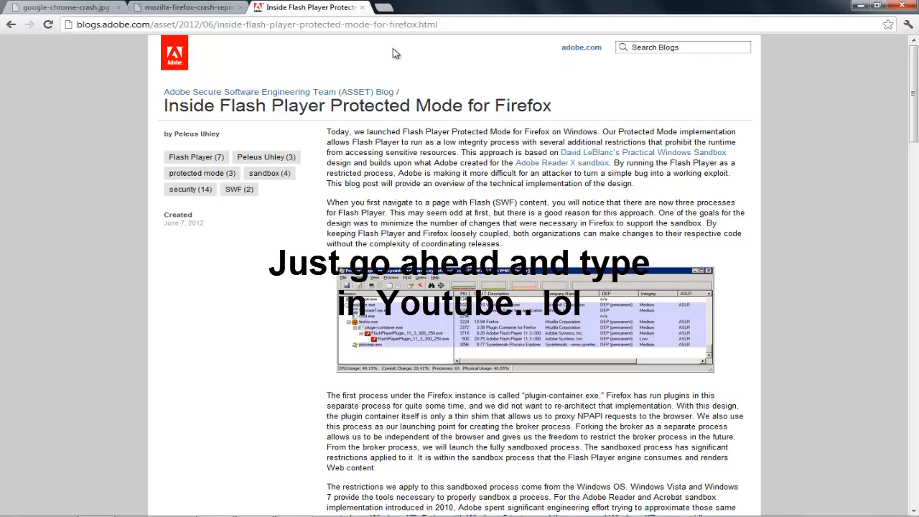
mouse_move(789, 307)
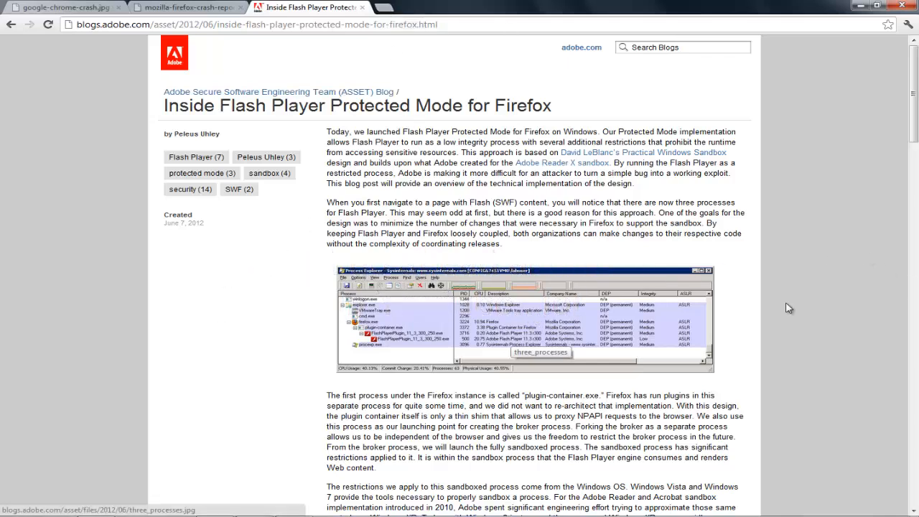